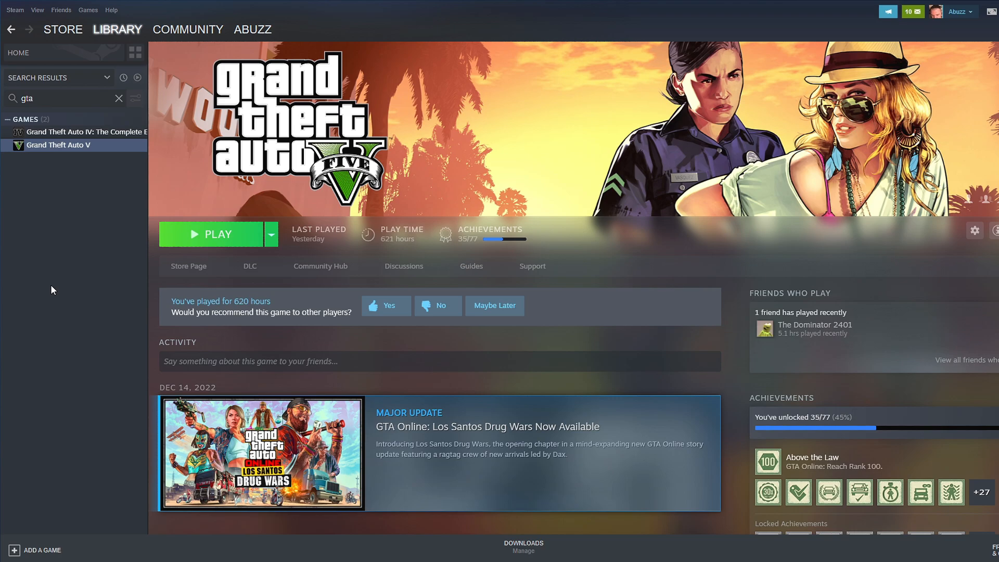
mouse_move(89, 243)
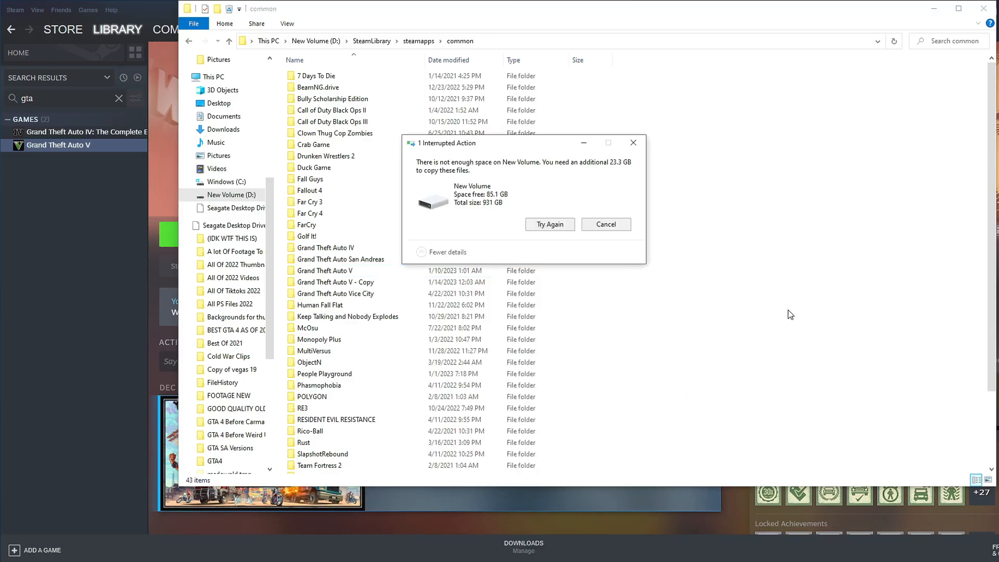
- Cancel the out-of-space copy and select the Grand Theft Auto V game folder
click(604, 224)
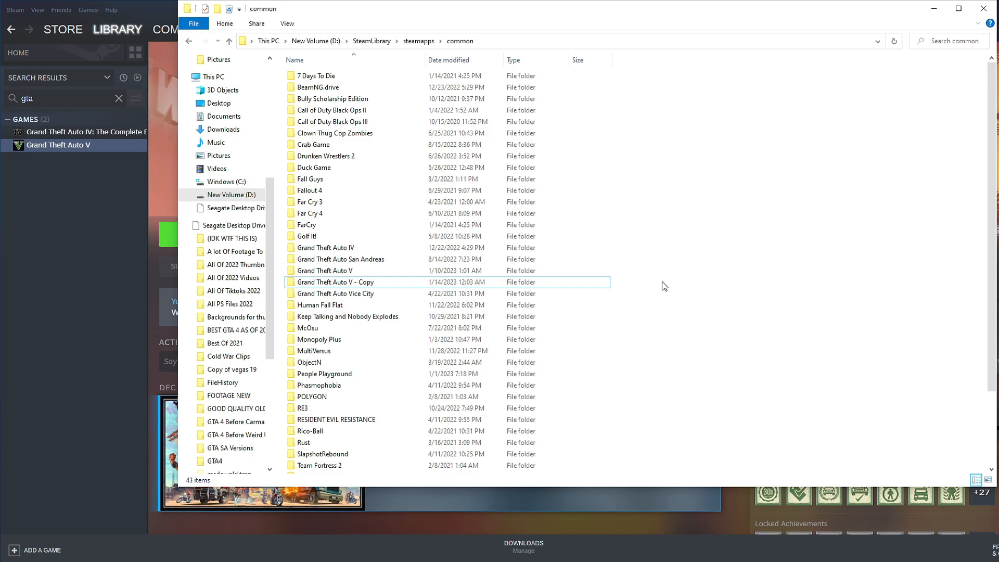
click(325, 271)
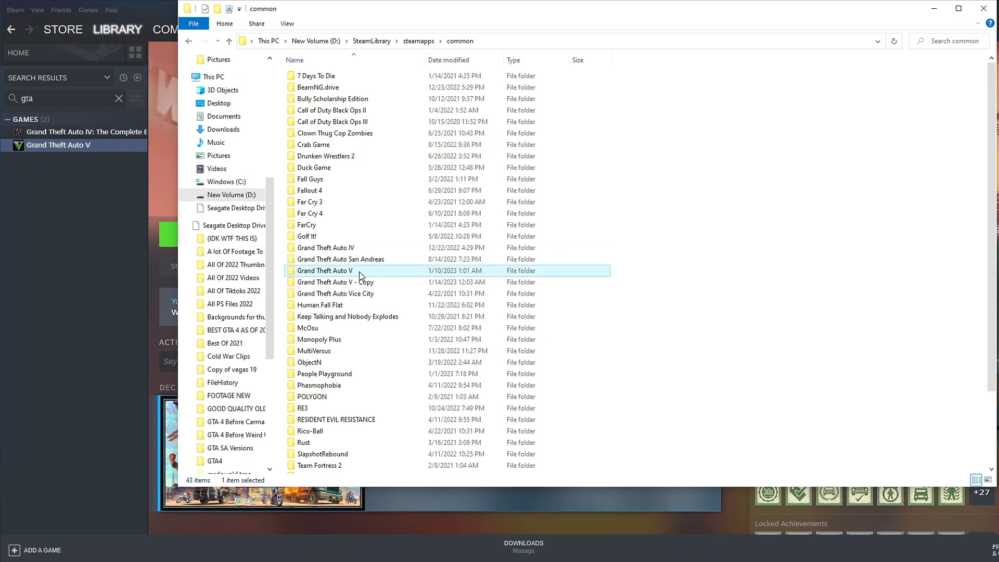
click(336, 282)
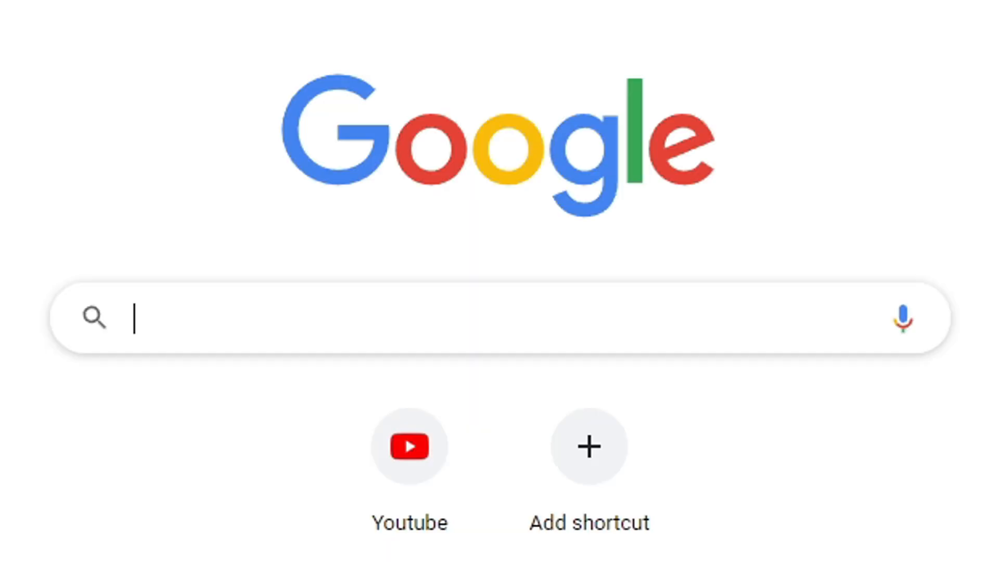
- Search Google, reach win-rar.com and start the WinRAR installer download
text(how to find game files from epic games launcher)
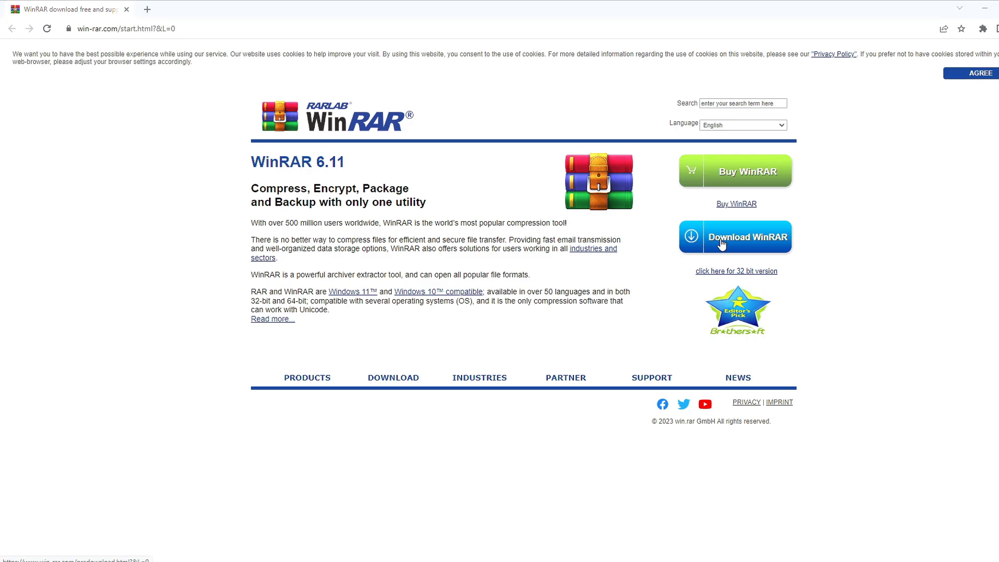
click(734, 236)
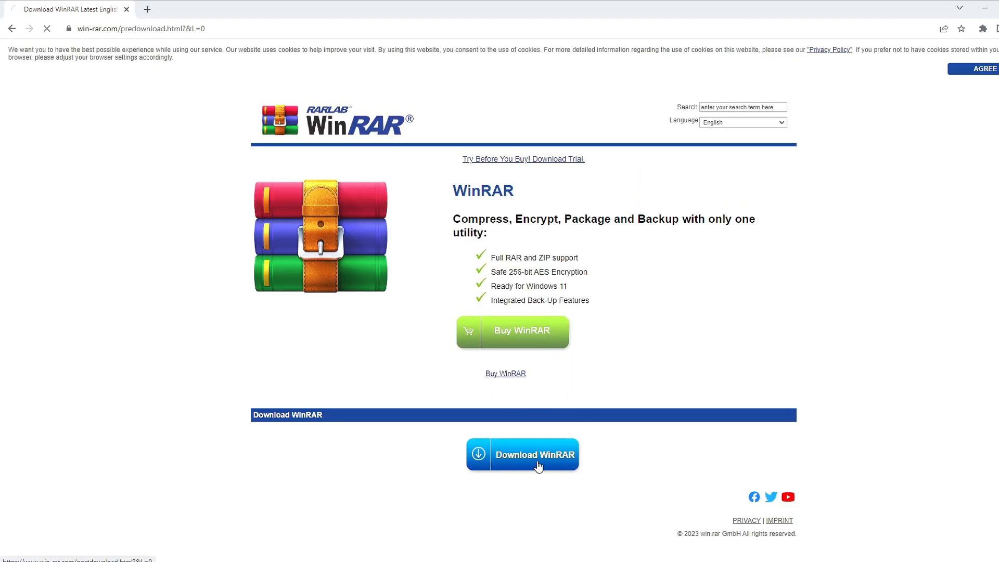
click(521, 455)
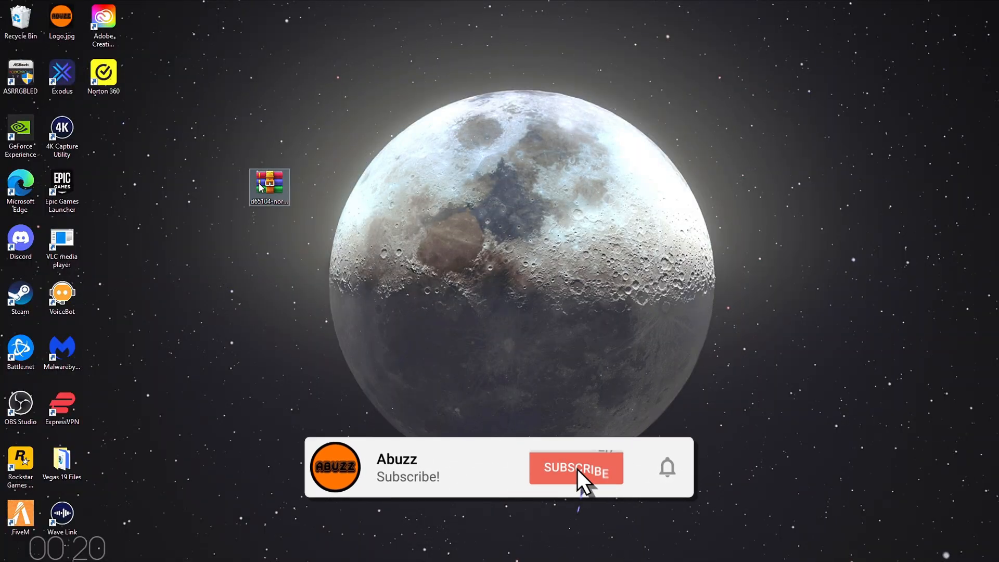
- Select and open the downloaded archive file sitting on the desktop
click(575, 467)
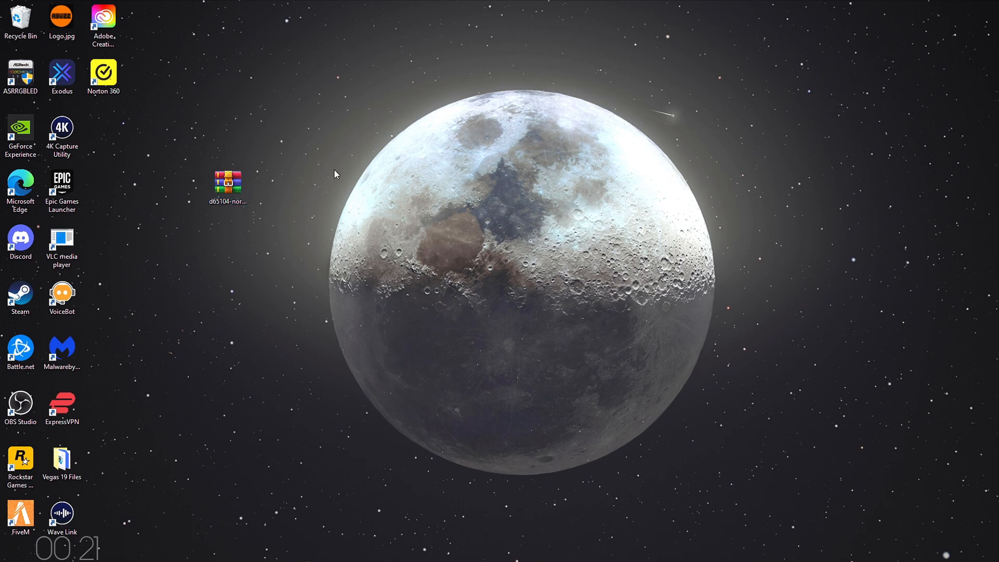
double_click(228, 183)
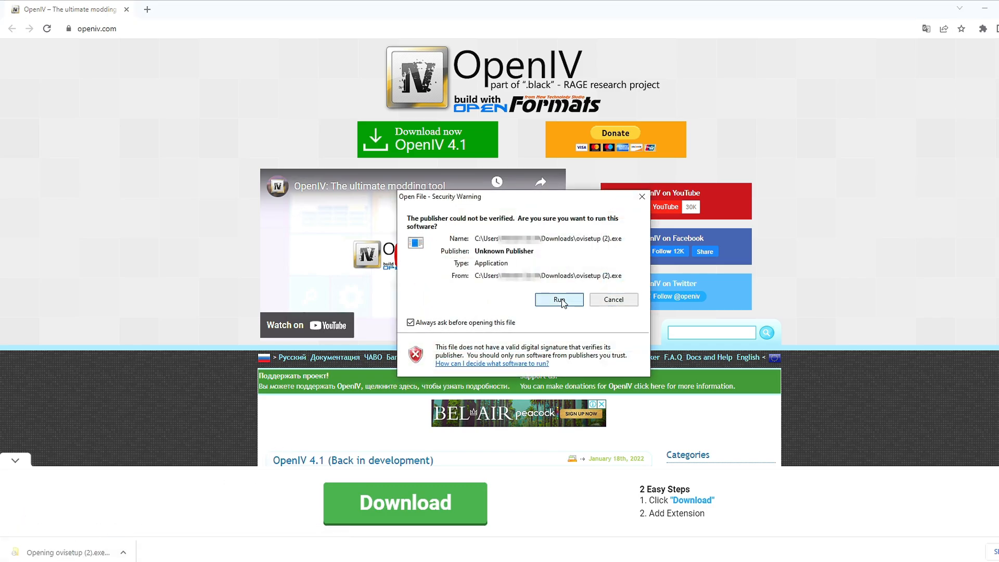
- Allow the unverified OpenIV setup to run and continue installing with a desktop icon
click(559, 299)
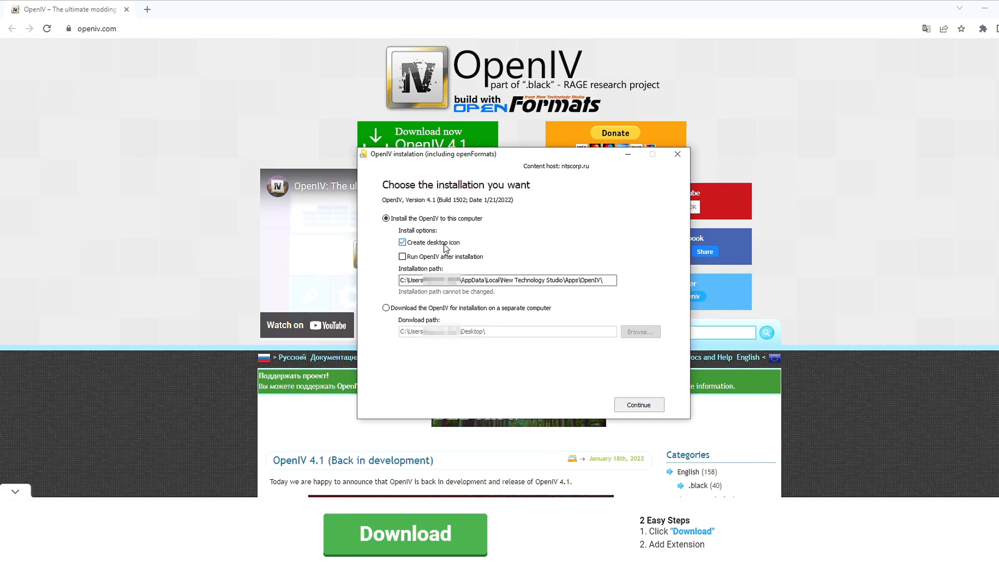
mouse_move(739, 280)
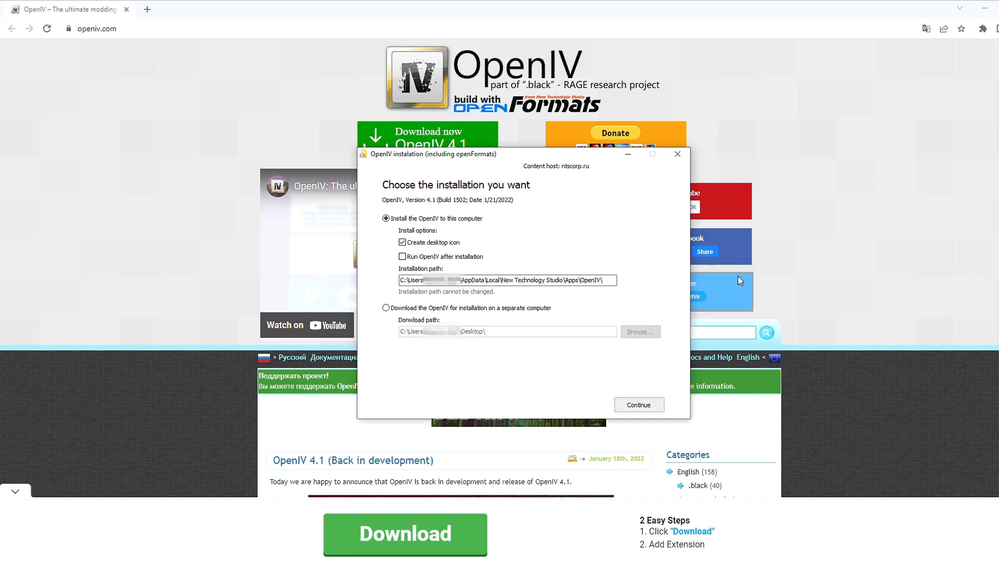
click(638, 405)
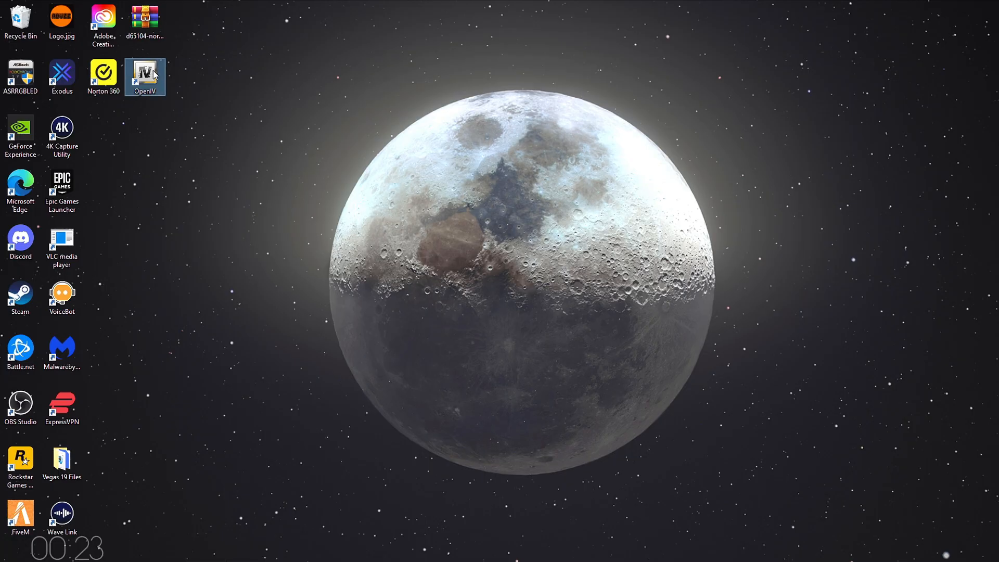
- Launch OpenIV, choose Grand Theft Auto V Windows and browse into the New Volume (D:) drive
double_click(144, 75)
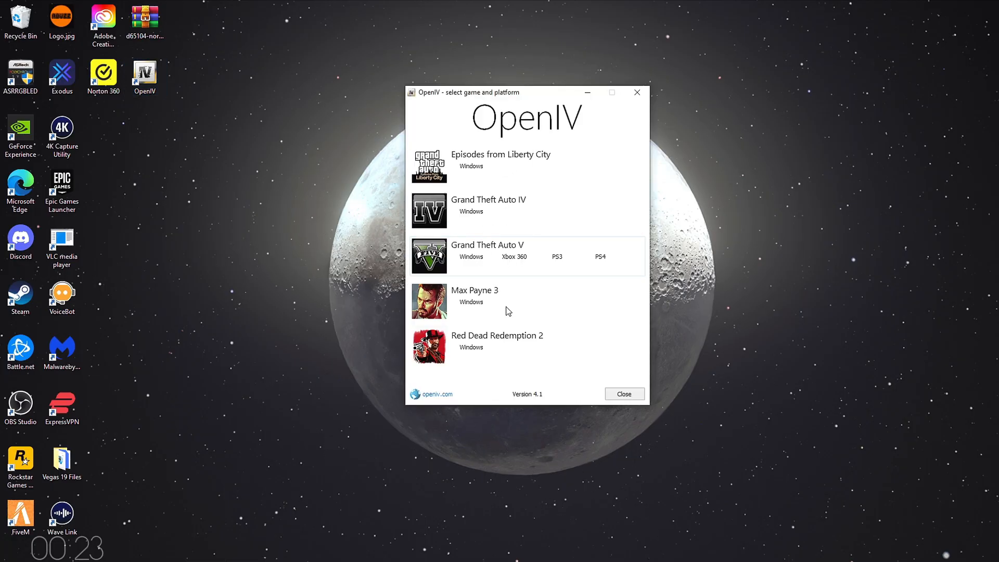
click(487, 245)
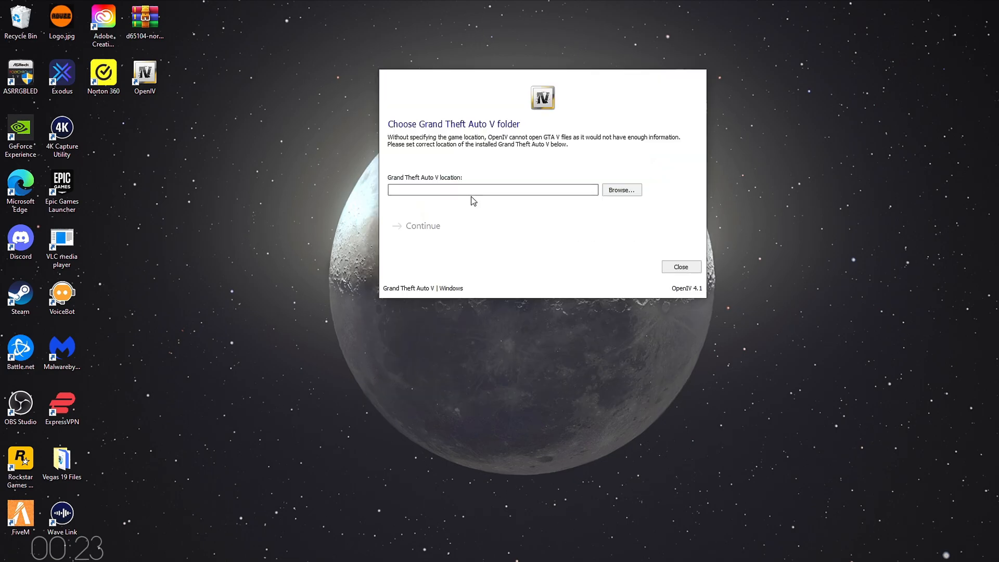
click(620, 190)
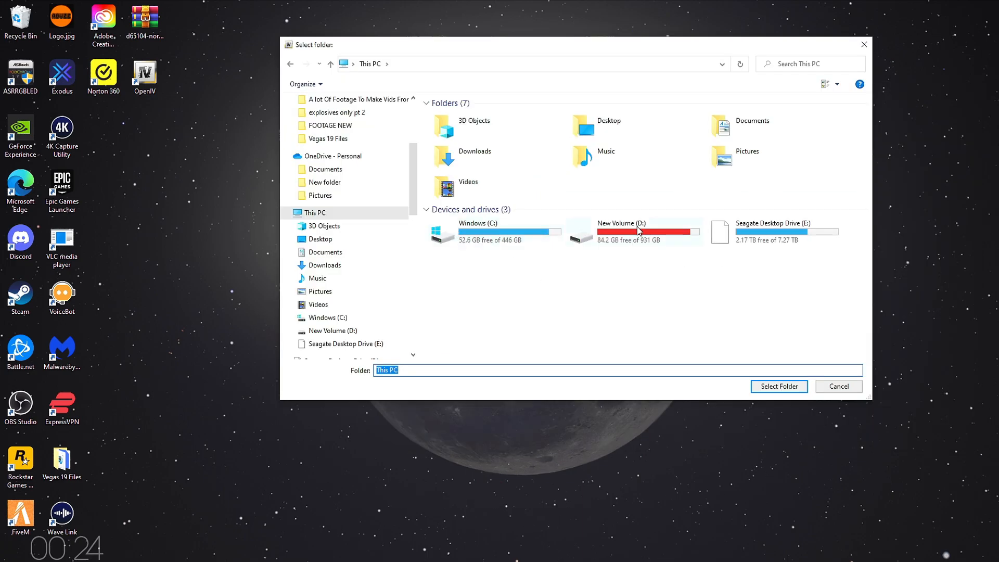
double_click(621, 231)
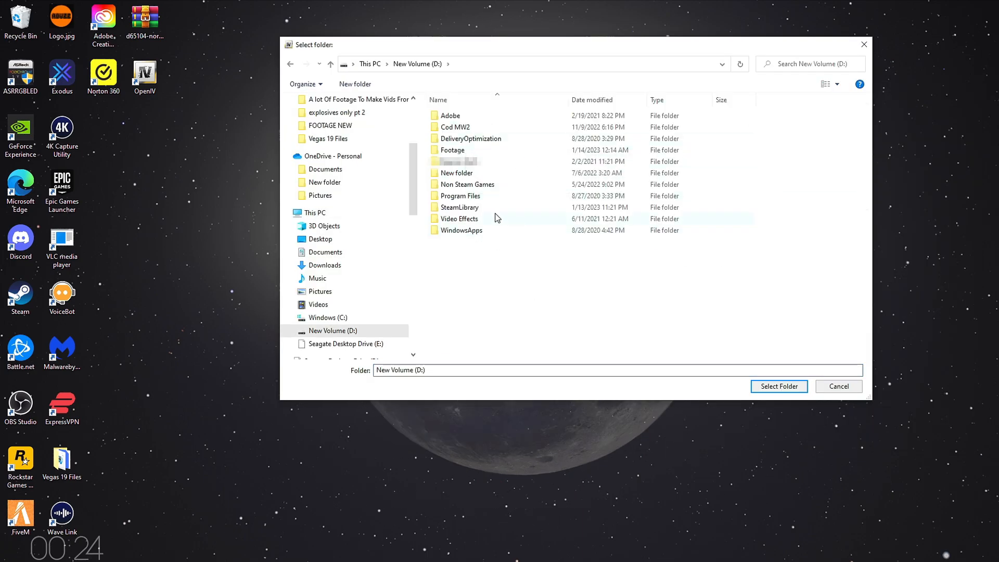
mouse_move(519, 210)
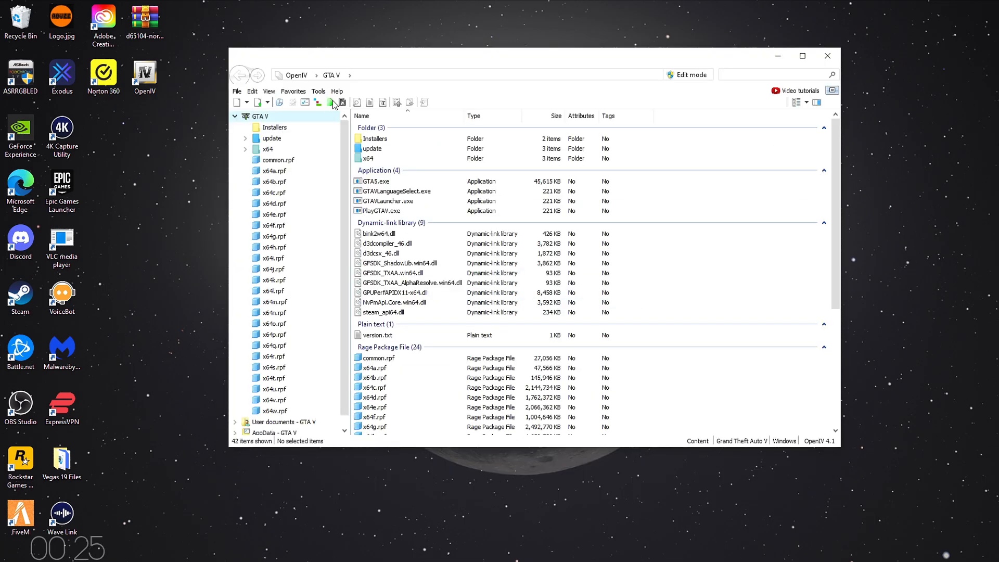
- Install the ASI Loader and OpenIV.ASI through the ASI Manager
click(329, 102)
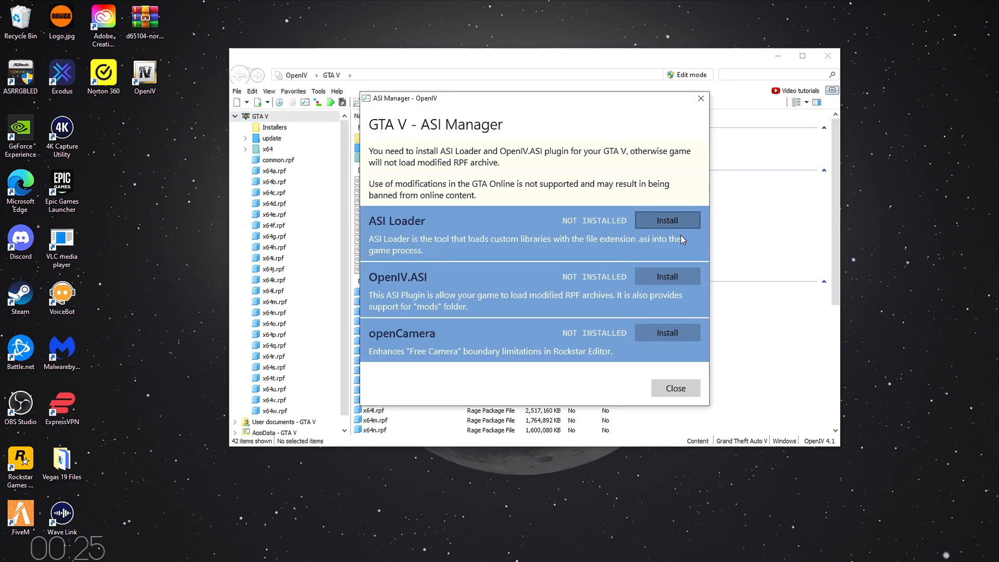
click(666, 220)
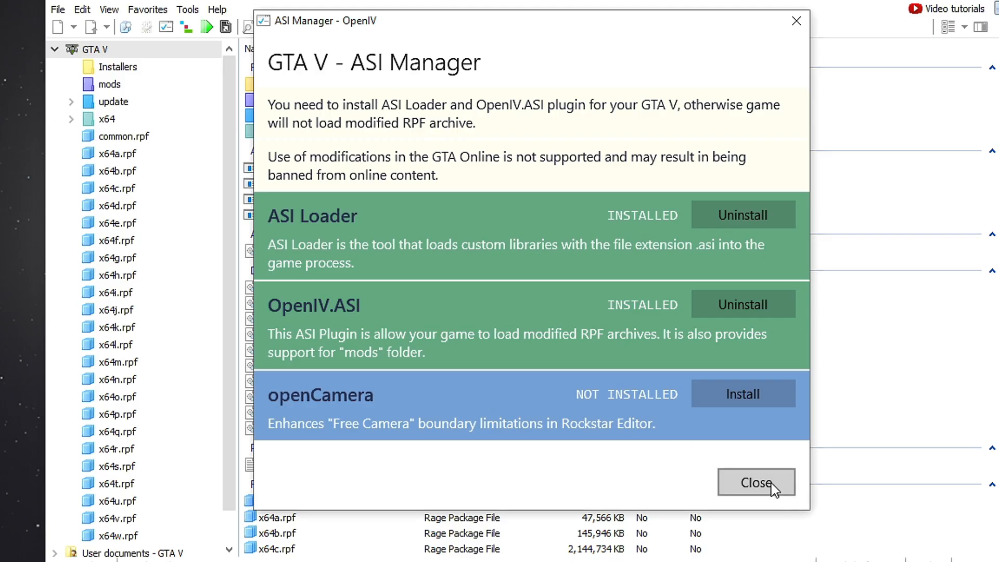
click(755, 481)
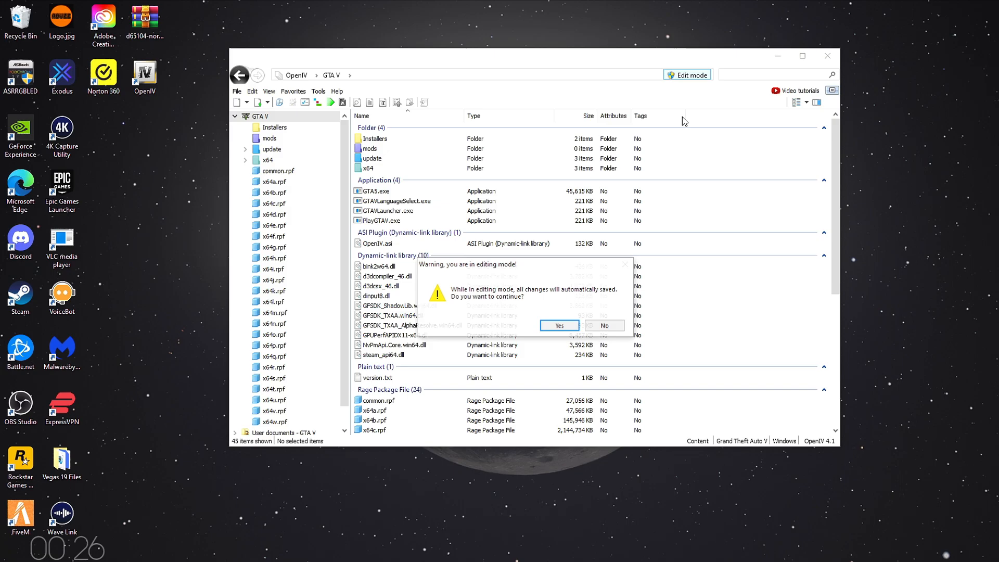
- Turn on edit mode past its warning and create a new folder in the game directory
click(558, 325)
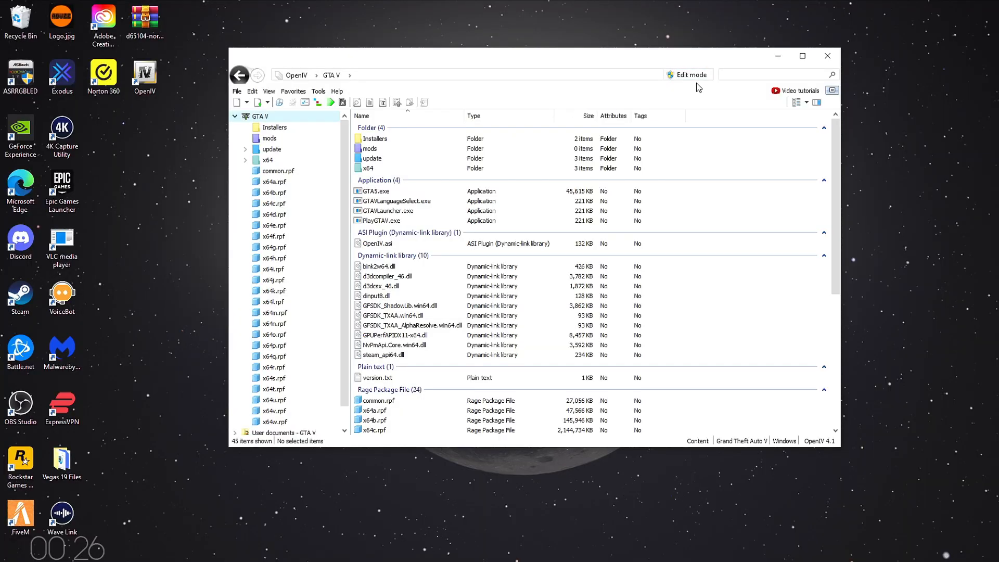
click(688, 75)
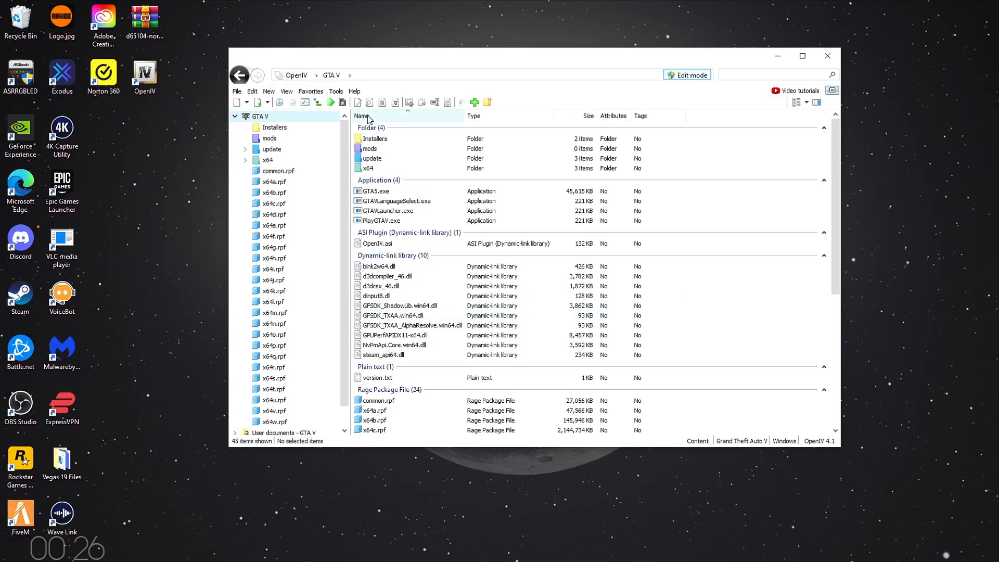
click(487, 102)
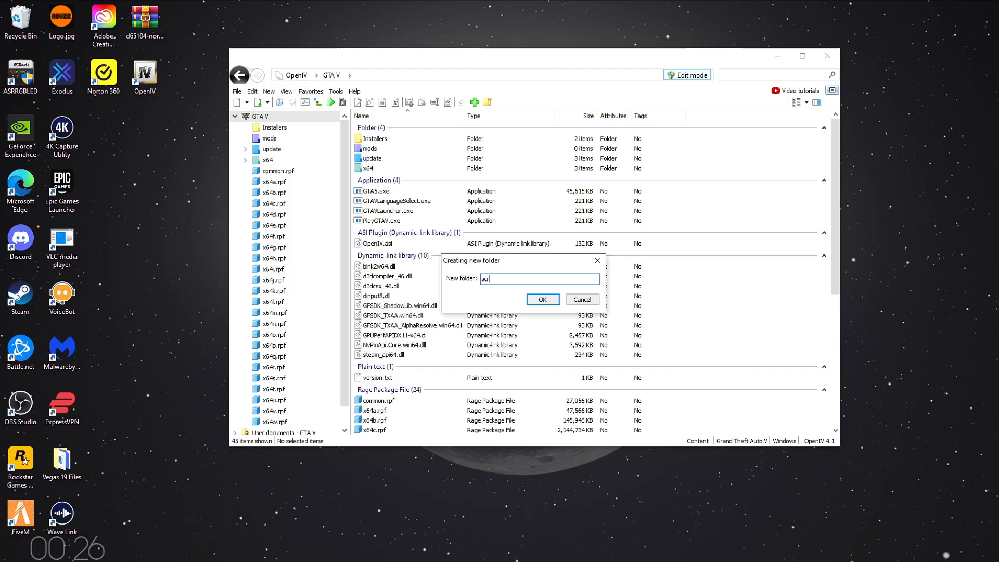
click(542, 299)
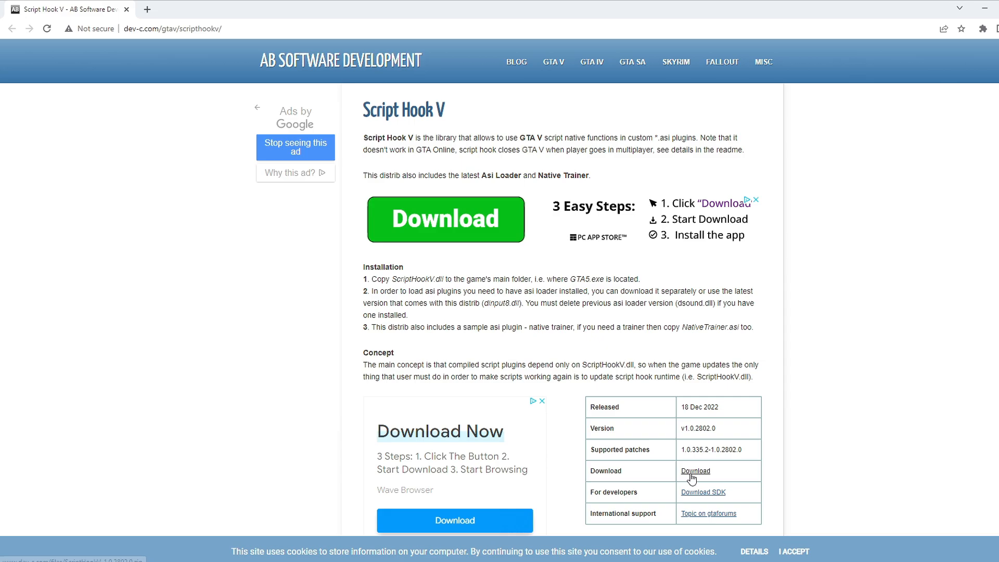
- Download the Script Hook V archive, extract its bin folder to the desktop and look inside it
click(695, 470)
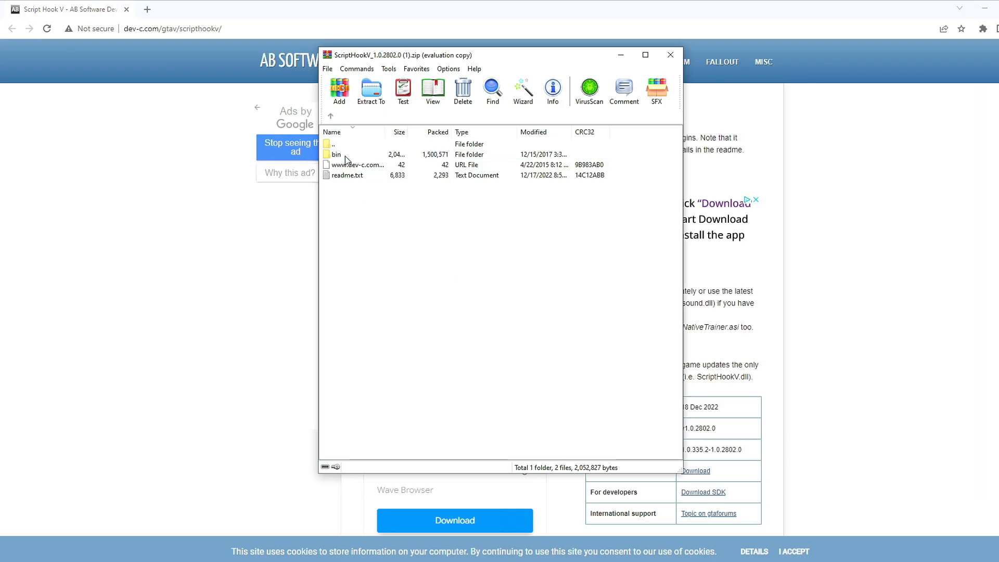
click(370, 90)
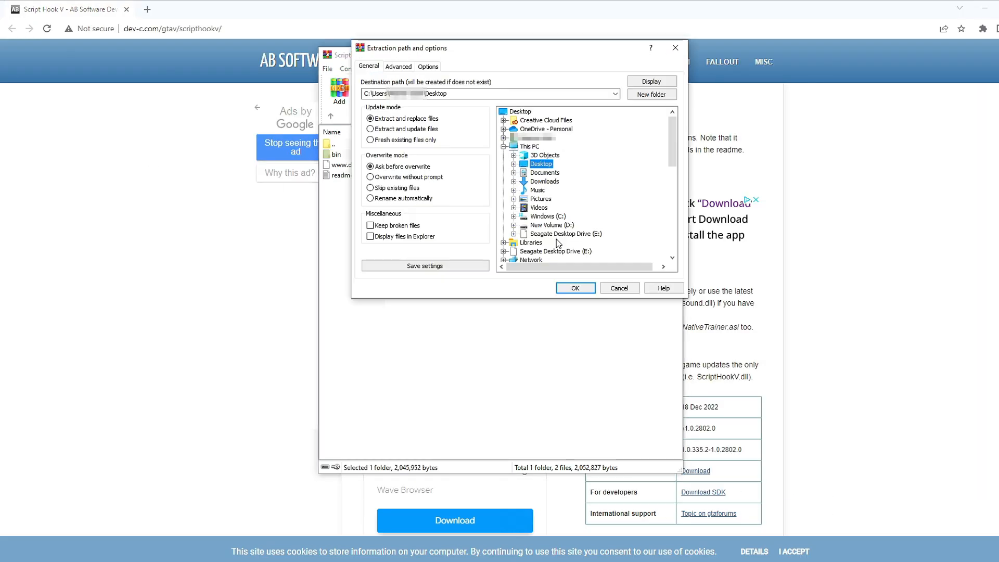
click(575, 288)
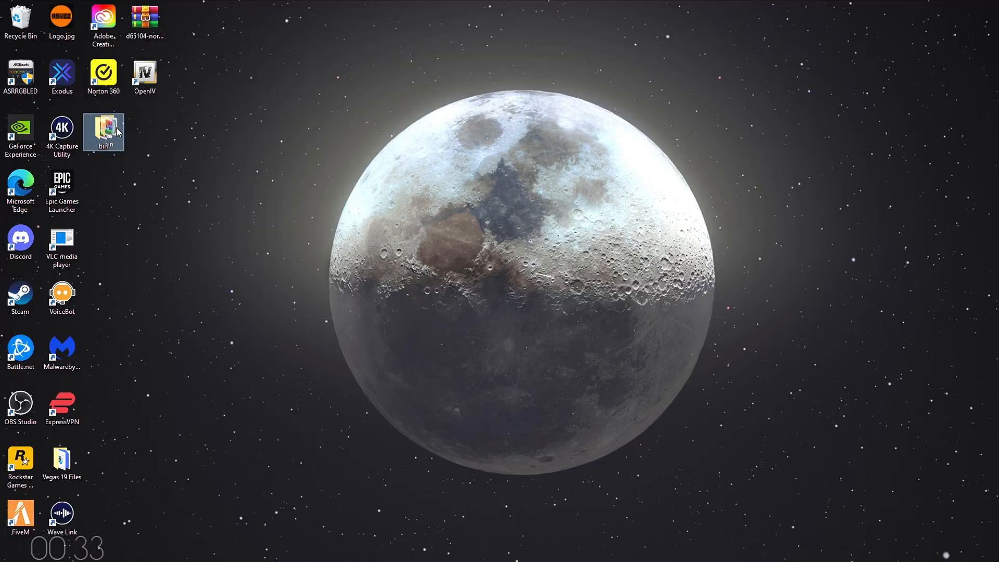
double_click(103, 131)
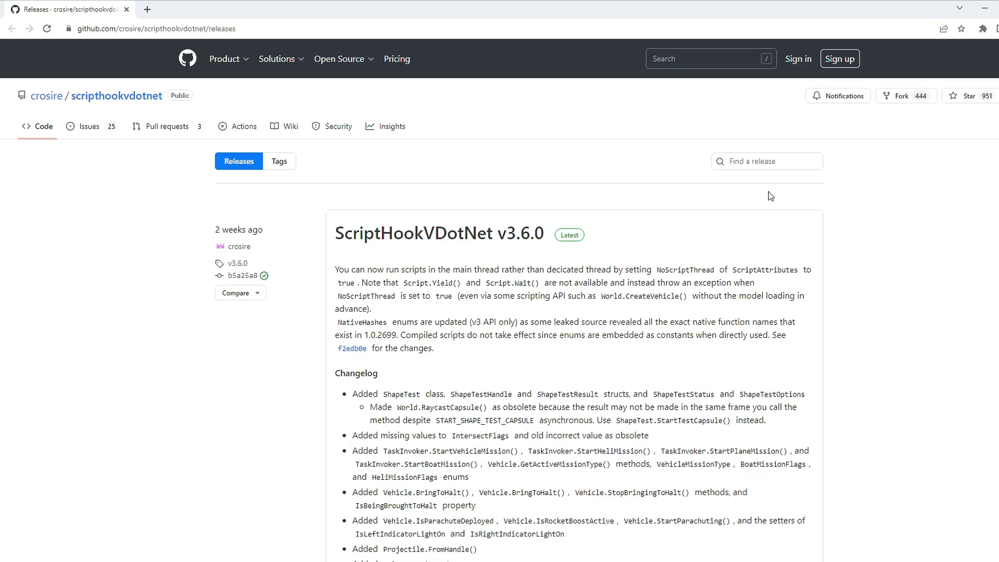
- Download ScriptHookVDotNet.zip from its releases and extract its files to the Desktop
scroll(down, 3)
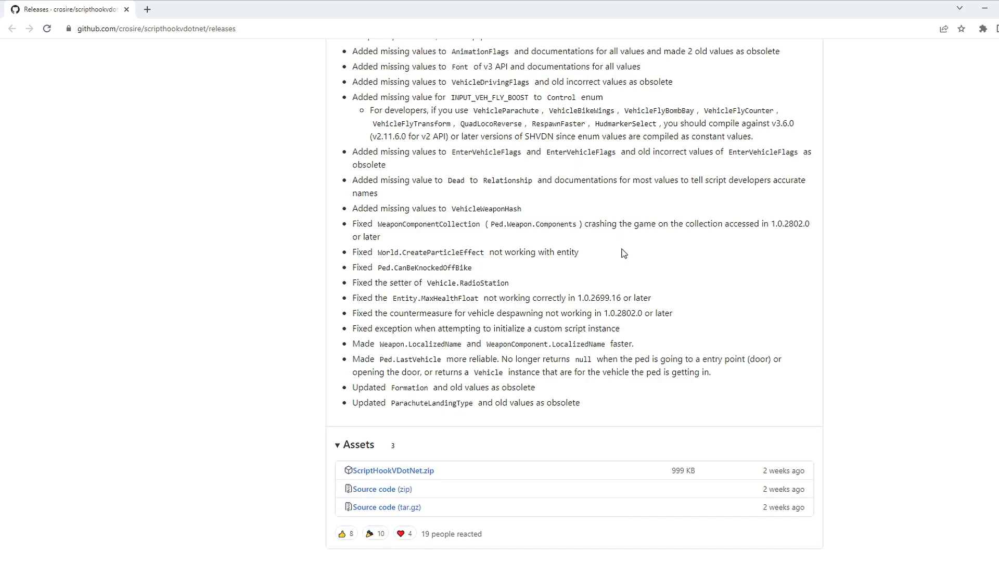
scroll(down, 3)
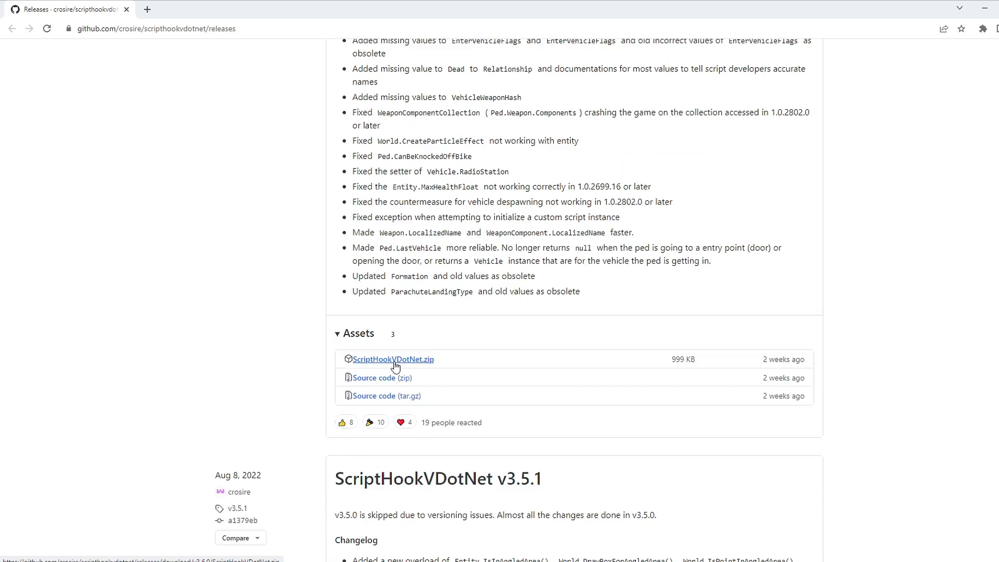
click(393, 359)
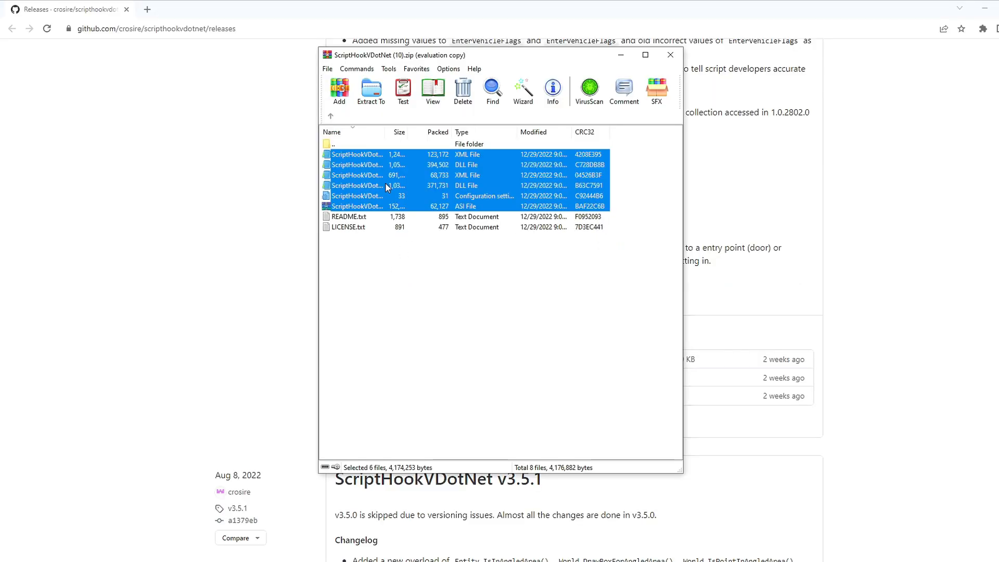
click(370, 90)
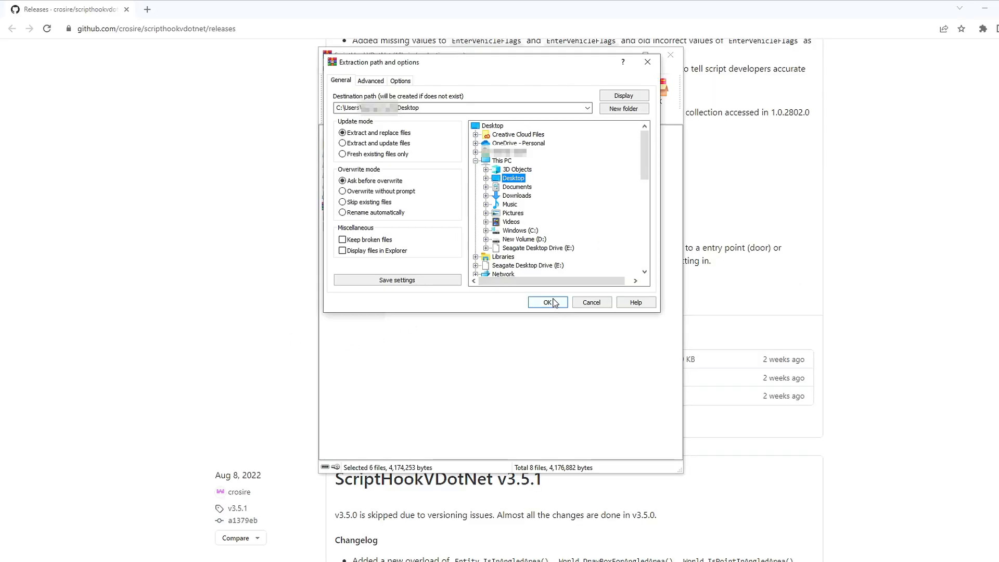
click(546, 301)
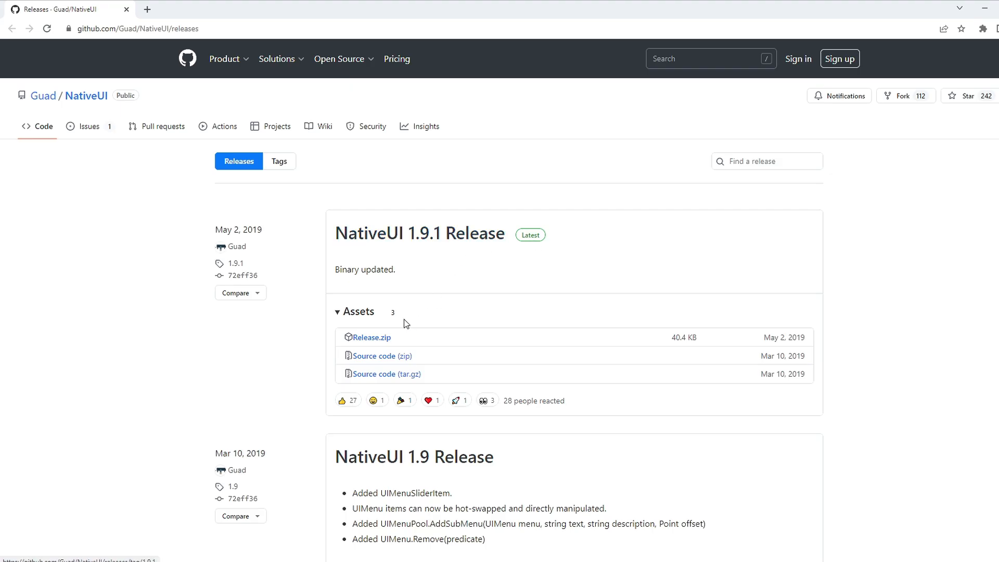
mouse_move(390, 346)
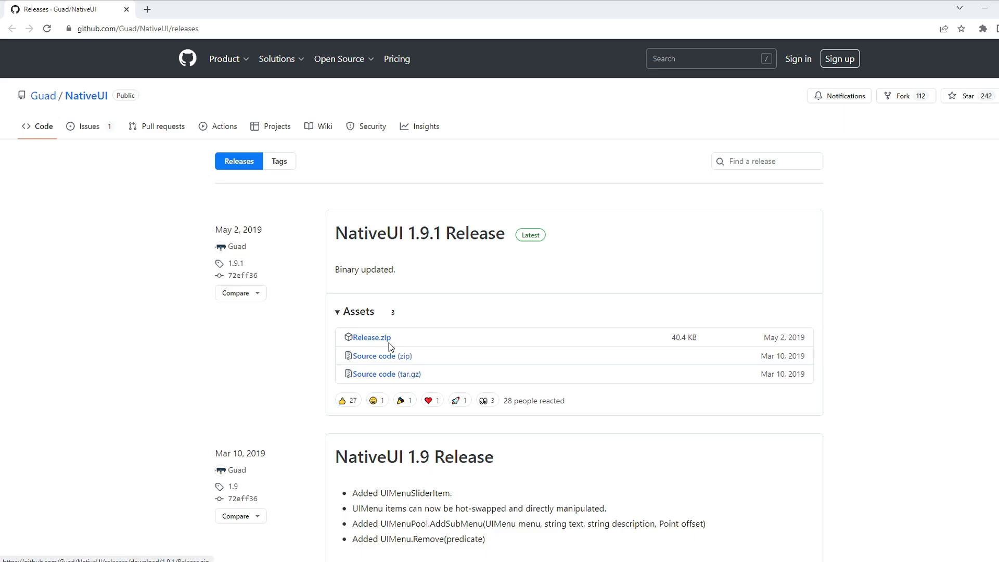
- Download NativeUI's Release.zip and extract NativeUI.dll and NativeUI.xml to the Desktop
click(370, 336)
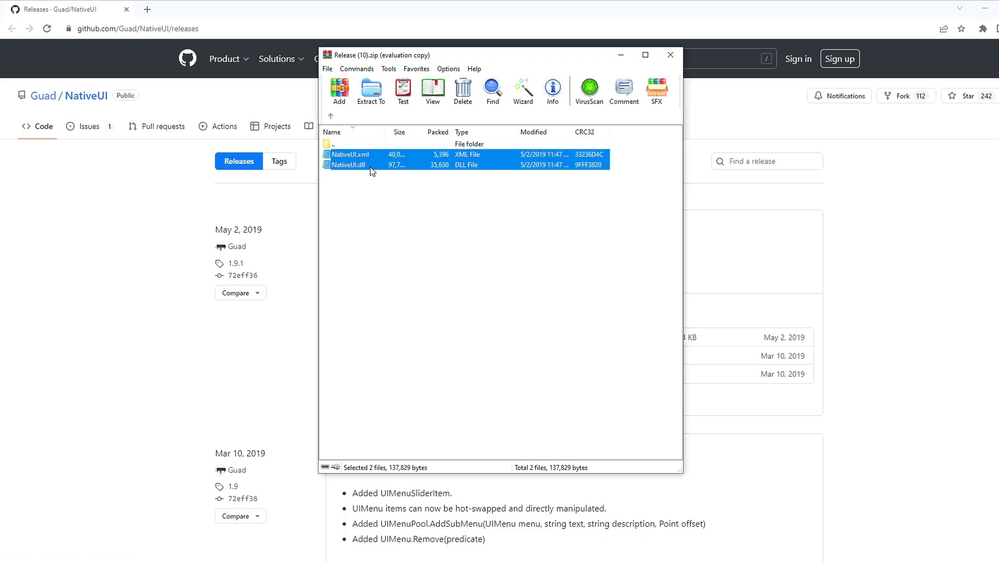
click(371, 91)
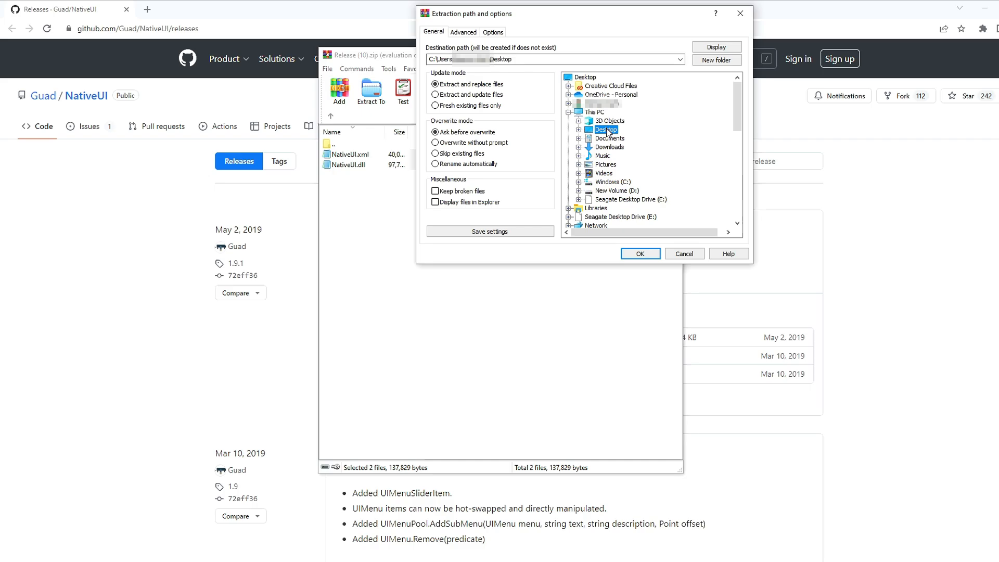
click(640, 253)
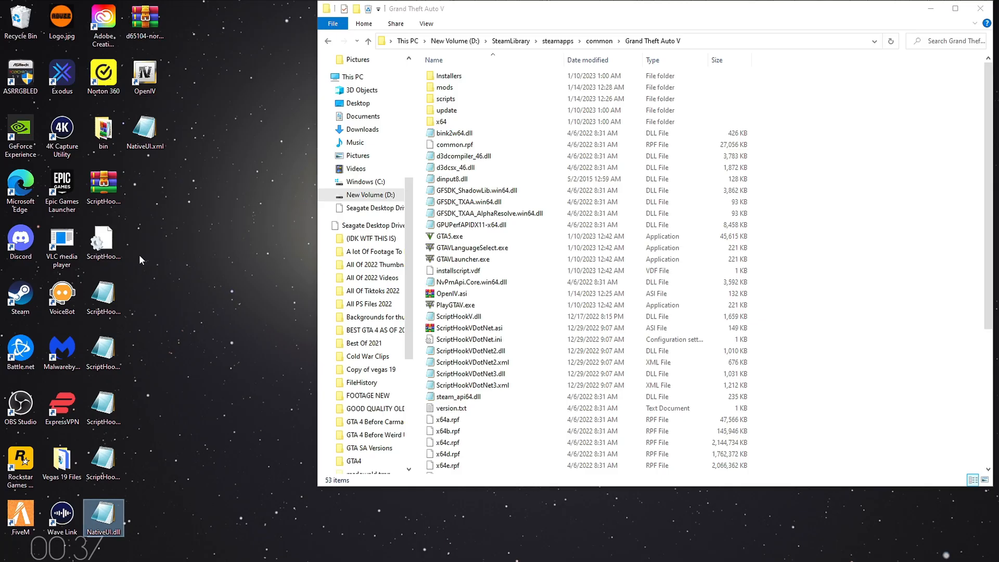
- Drag both NativeUI files into the GTA V scripts folder and check they are there
drag(145, 131, 285, 151)
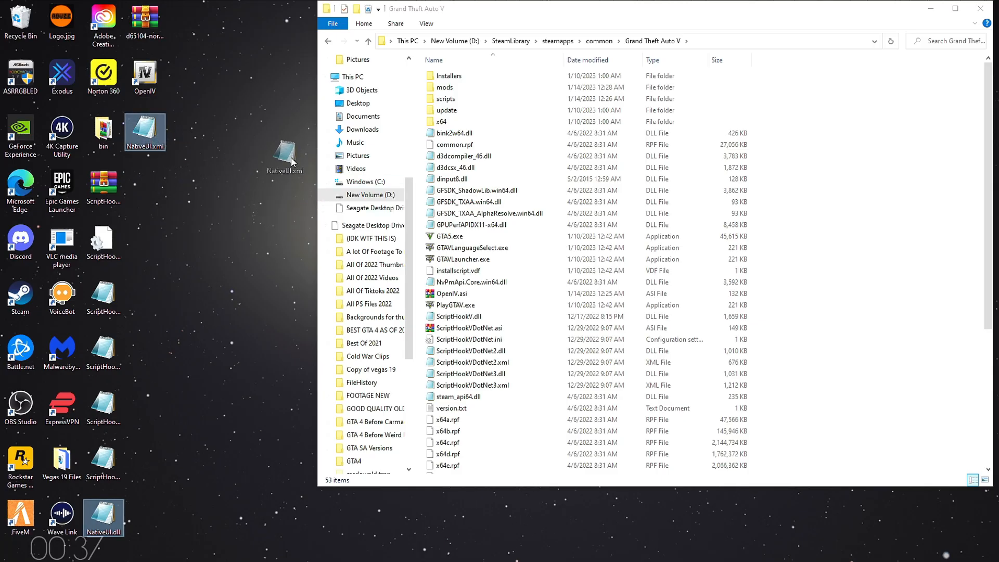
double_click(446, 99)
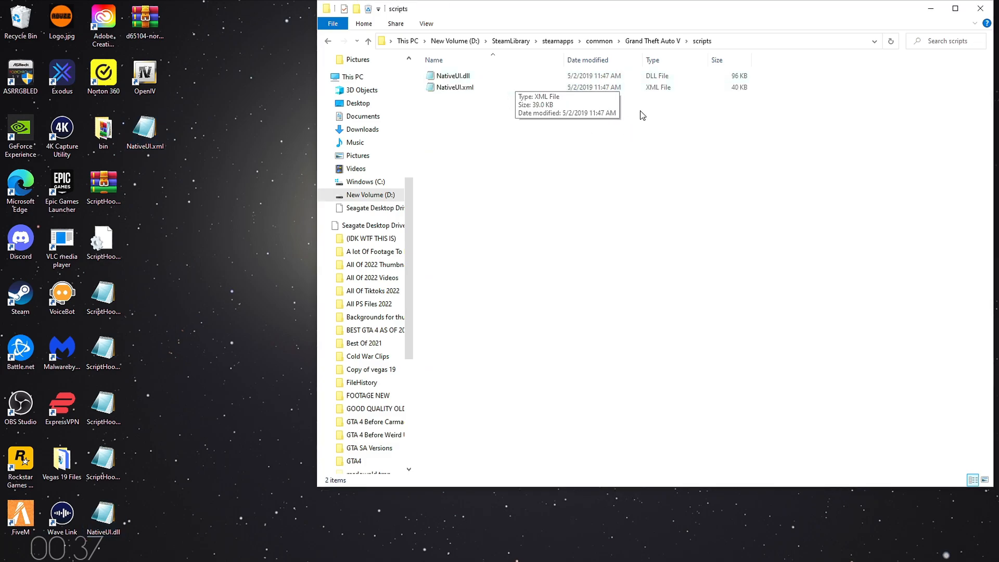
click(367, 41)
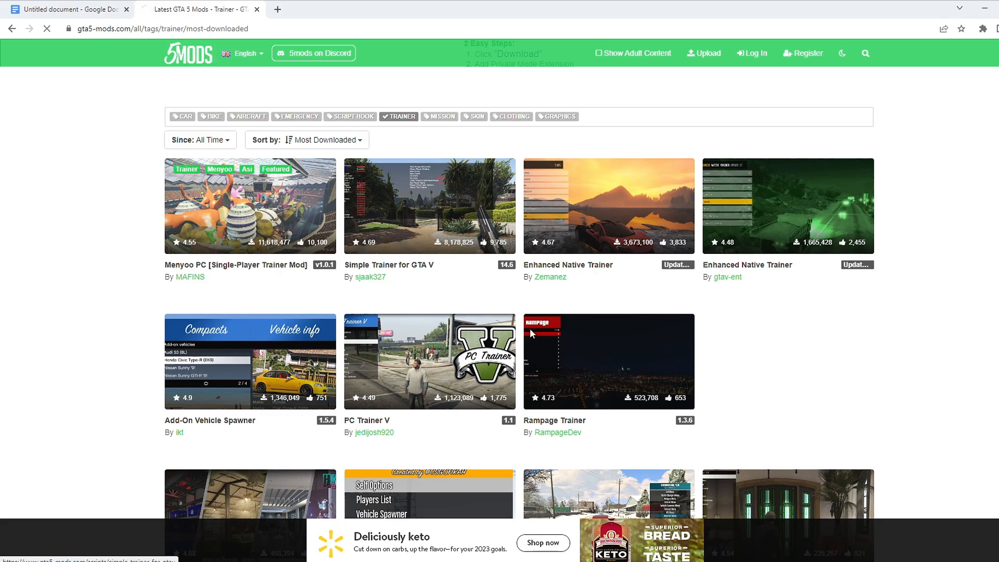
- Reach the Menyoo PC mod page and its GitHub releases to get MenyooSP.zip
click(250, 206)
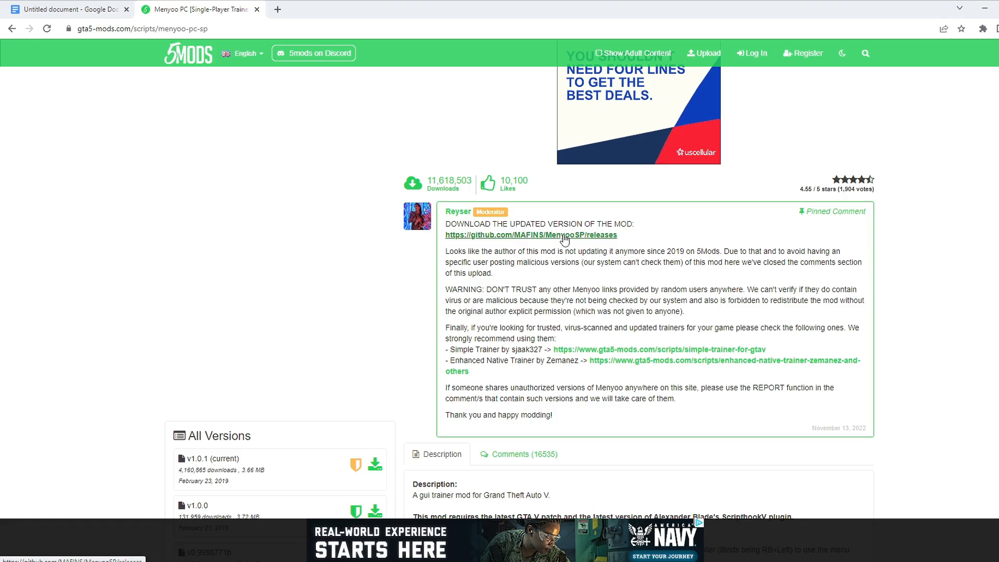
click(530, 234)
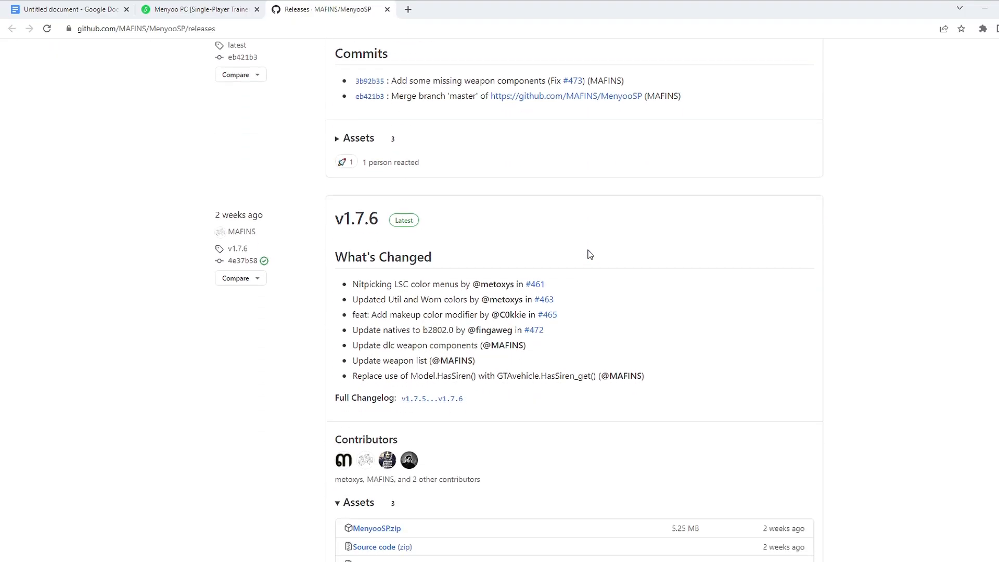
scroll(down, 3)
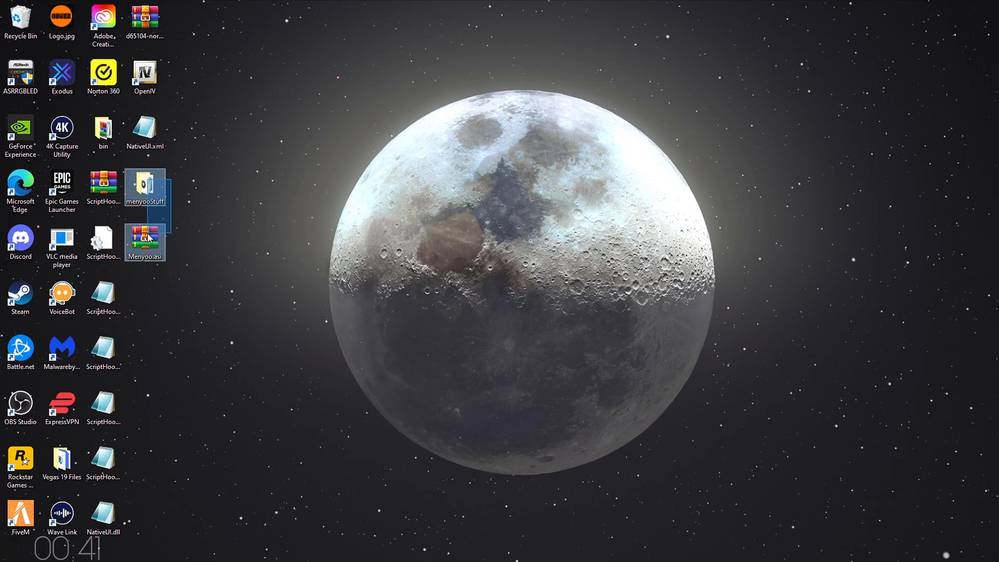
- Launch OpenIV for Grand Theft Auto V Windows and accept the edit mode warning
double_click(145, 75)
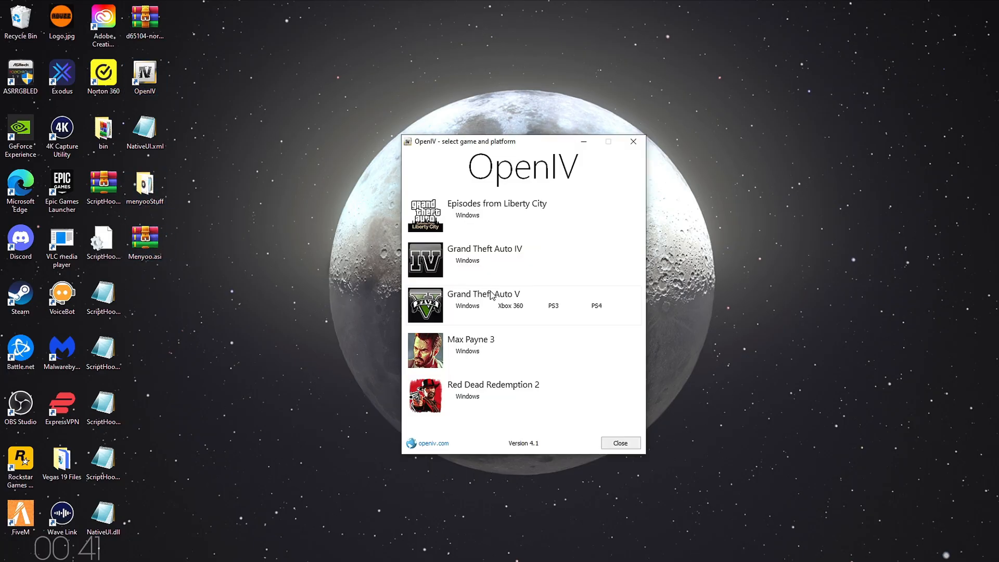
click(468, 305)
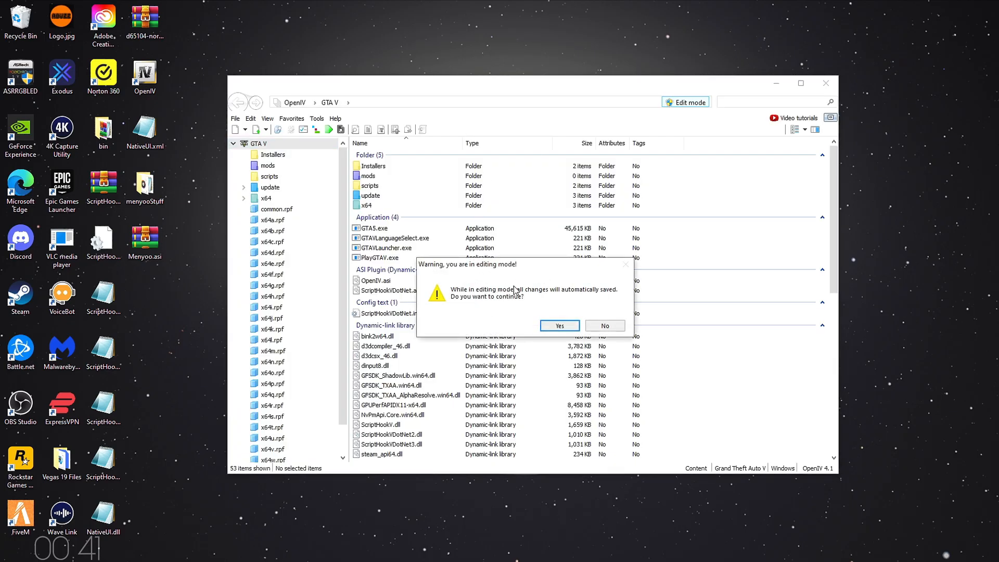
click(558, 325)
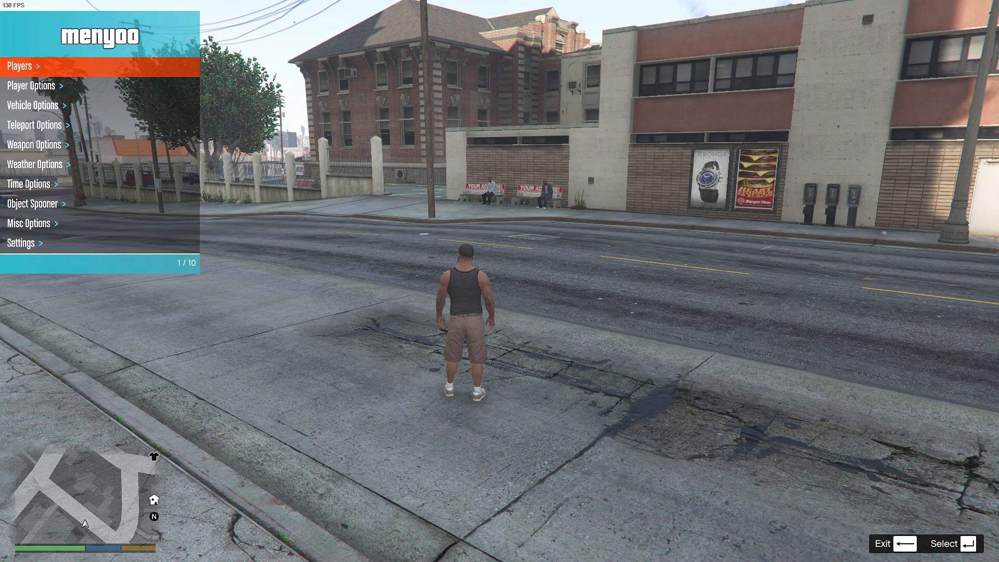
- Raise Menyoo's vehicle Acceleration multiplier to 39, then back out of the menu
click(35, 163)
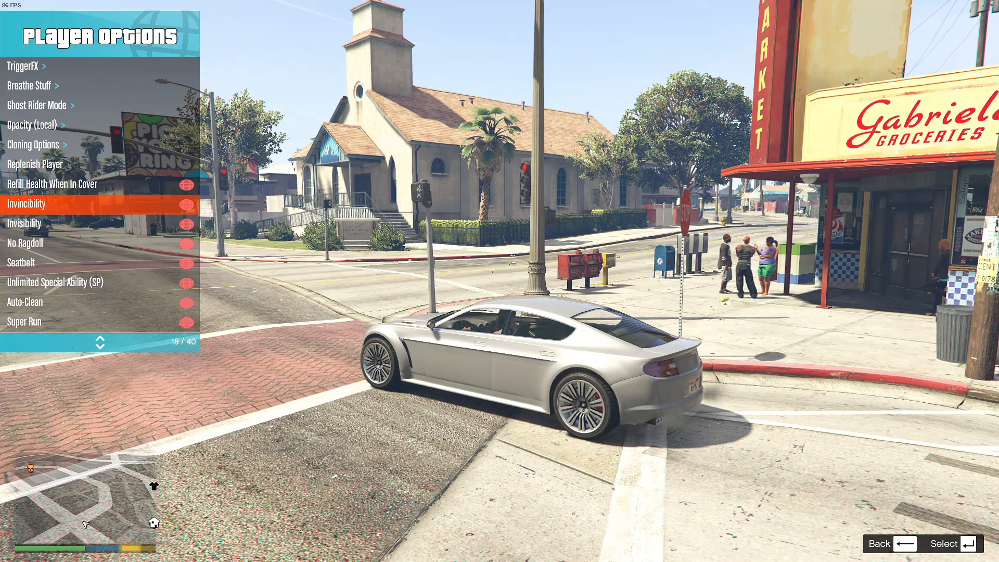
scroll(up, 3)
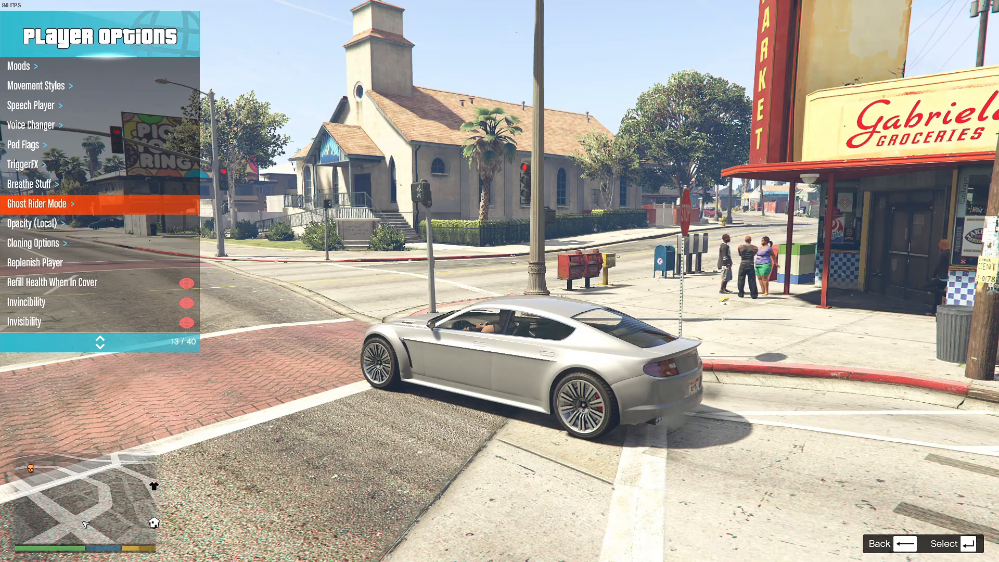
scroll(down, 3)
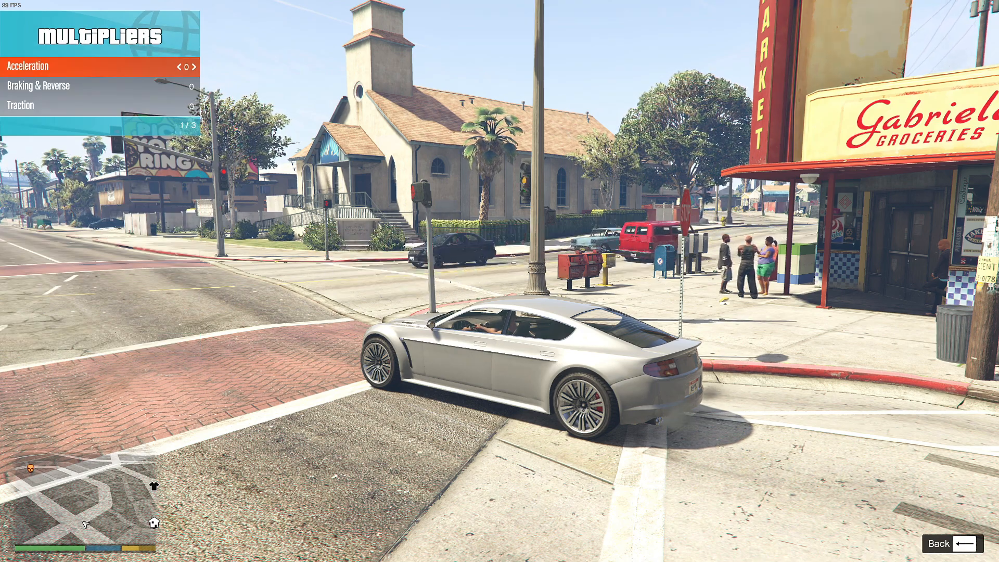
click(195, 67)
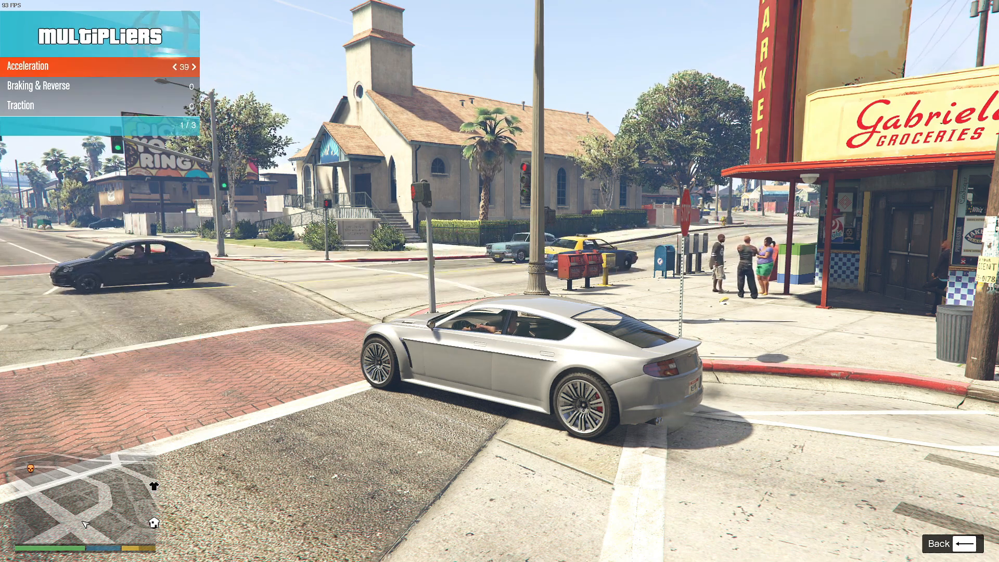
key(backspace)
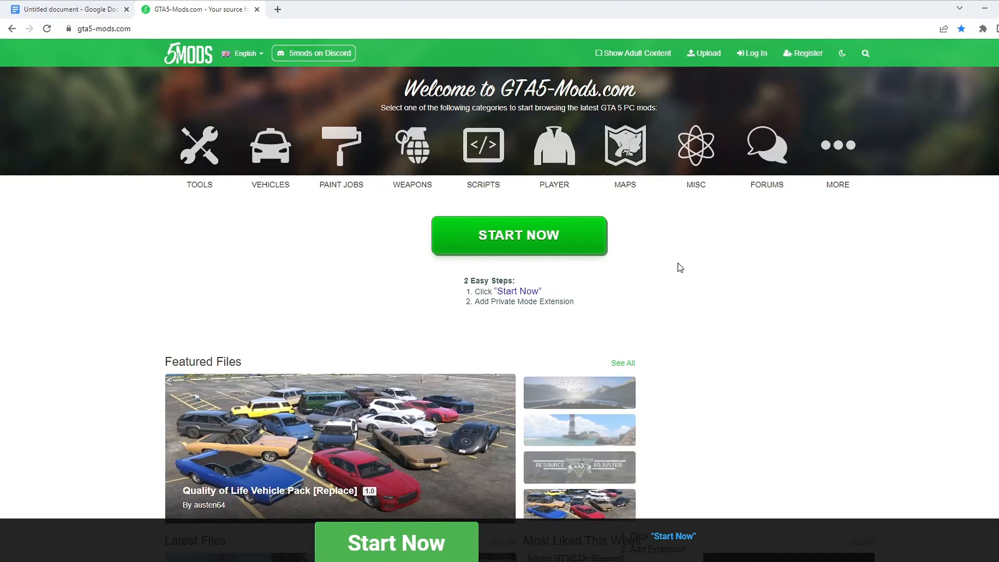
- From the Scripts category, download version 1.0 of the Gojo Satoru mod
click(126, 10)
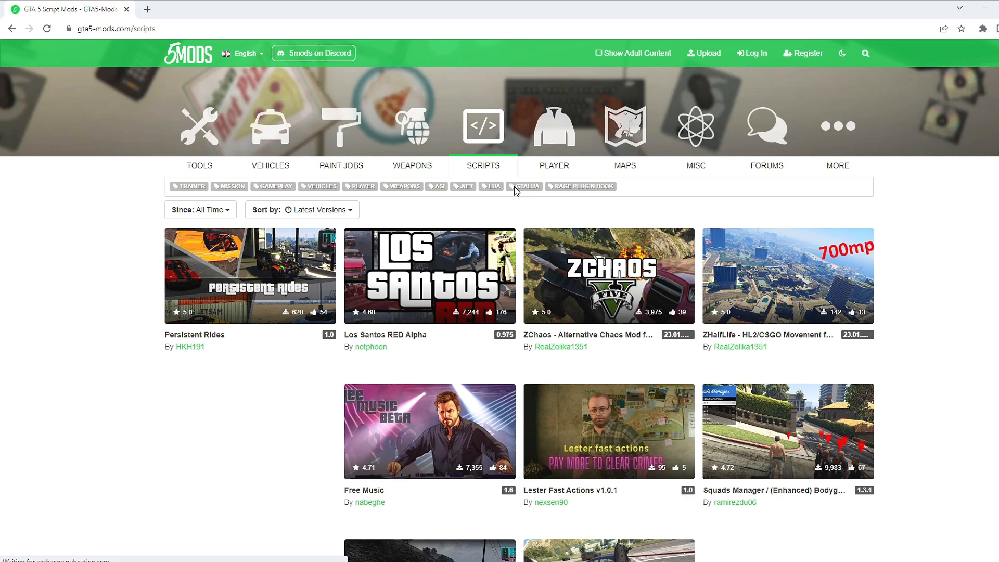
scroll(down, 3)
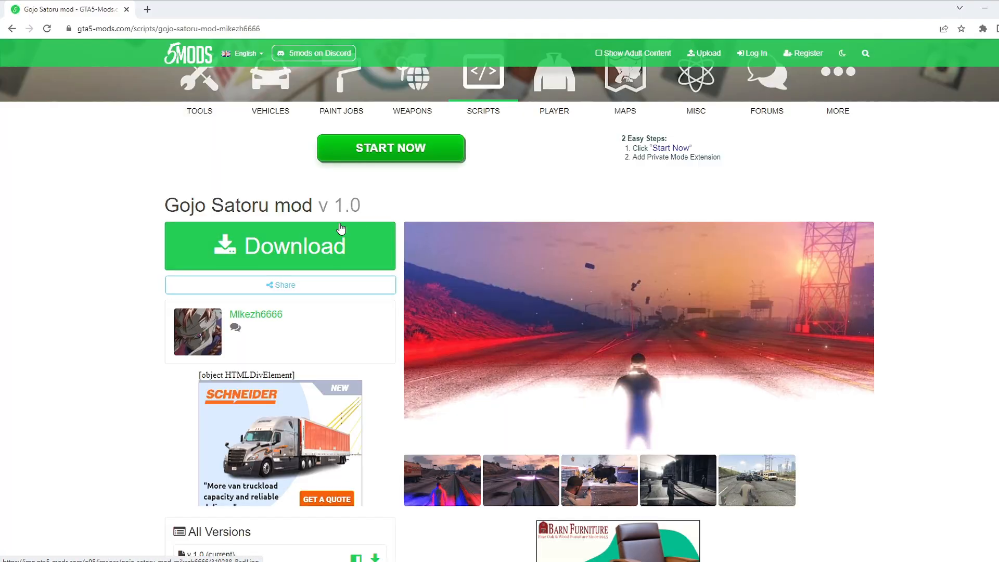
scroll(down, 3)
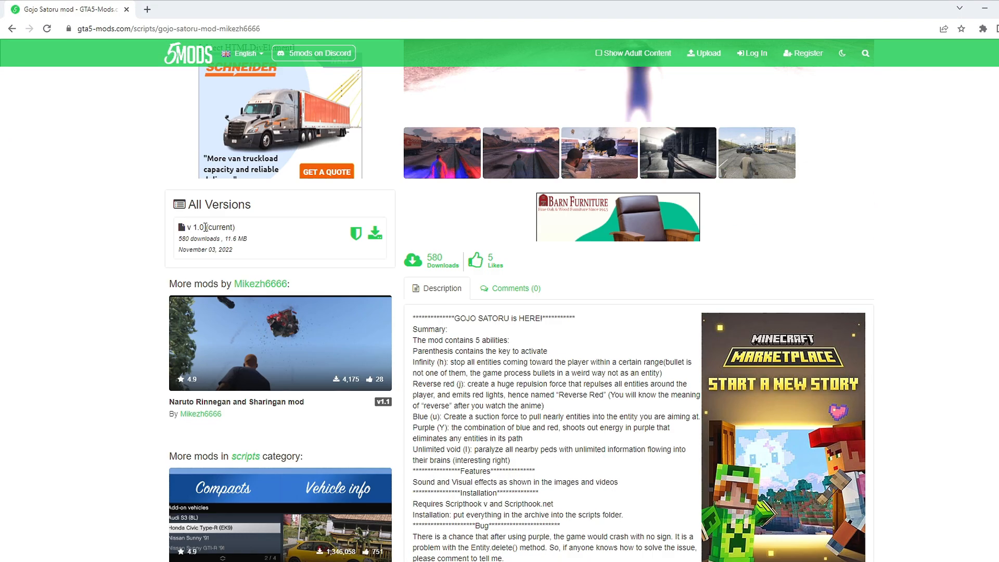
scroll(up, 3)
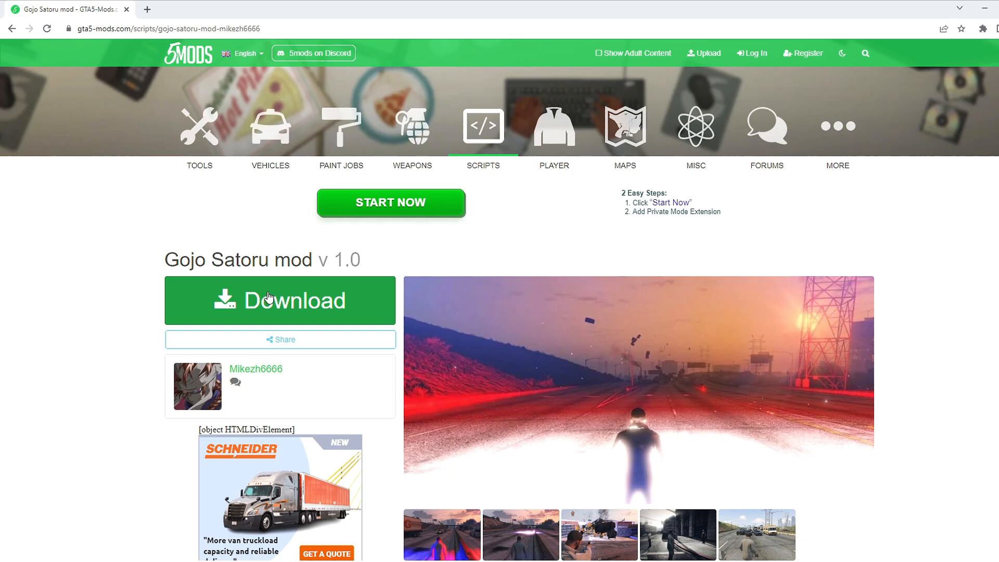
scroll(down, 3)
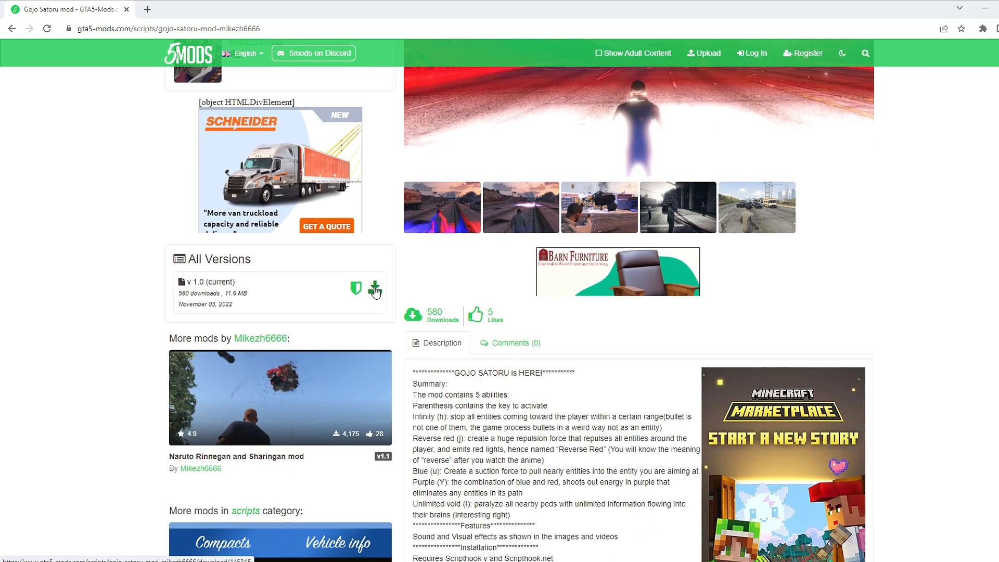
click(375, 289)
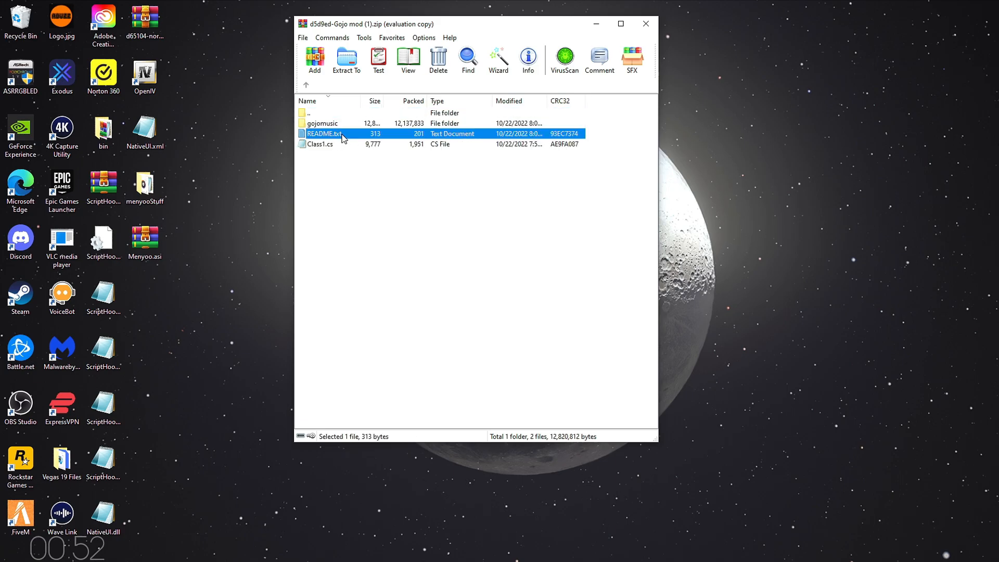
- Read the Gojo mod's README.txt and move its files into the scripts folder
double_click(323, 133)
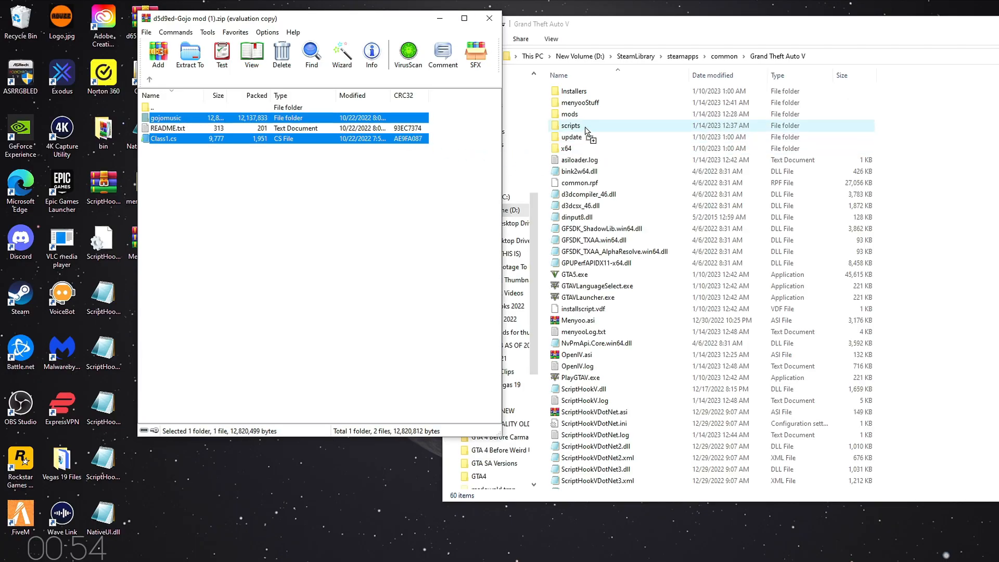
double_click(569, 125)
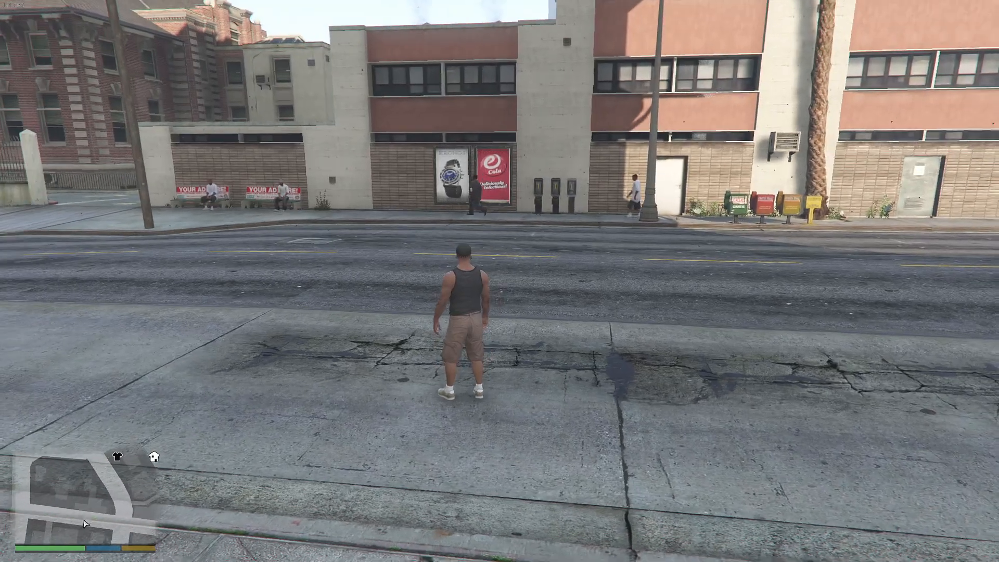
- Quit GTA V from the pause menu, confirming that unsaved progress is lost
key(w)
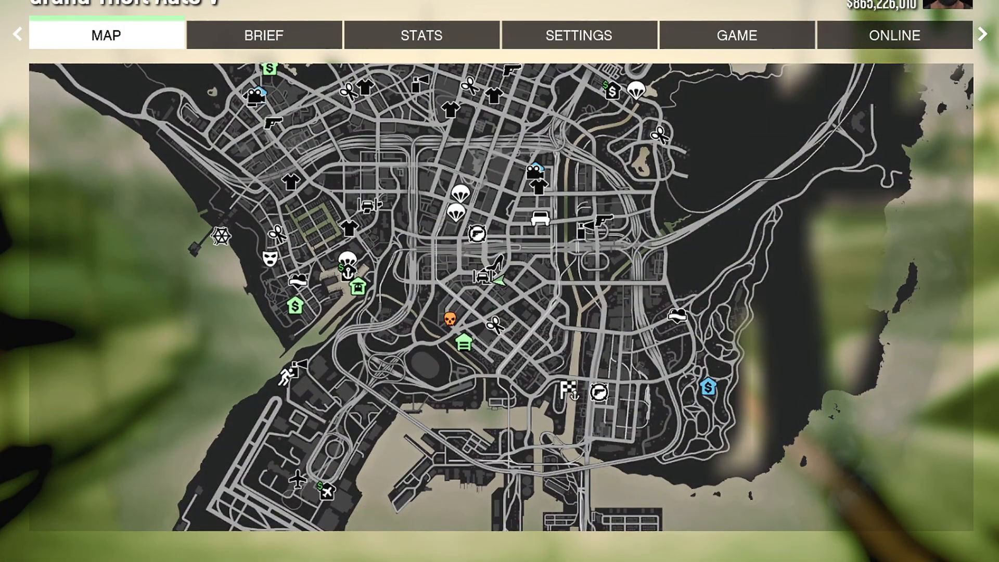
click(895, 36)
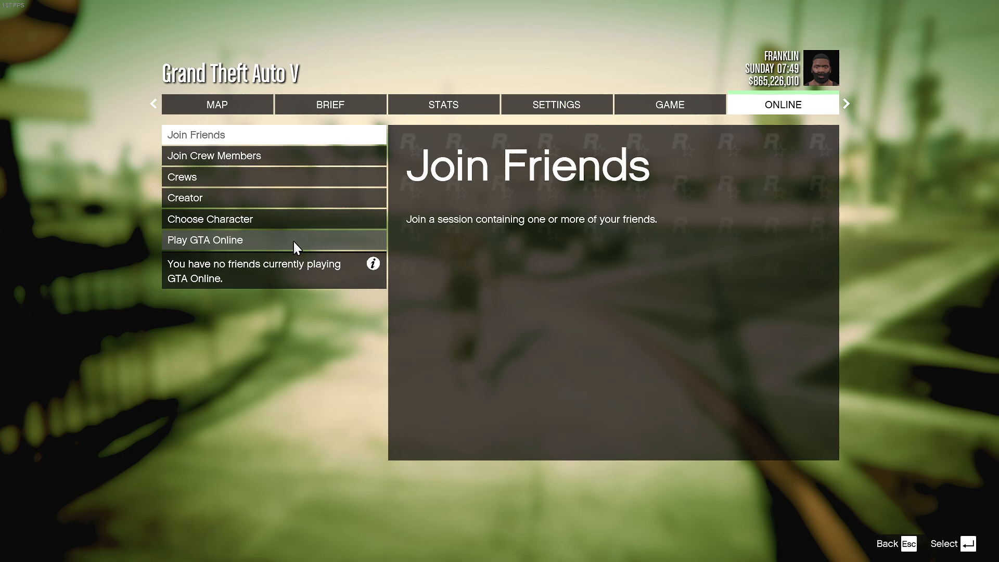
click(205, 240)
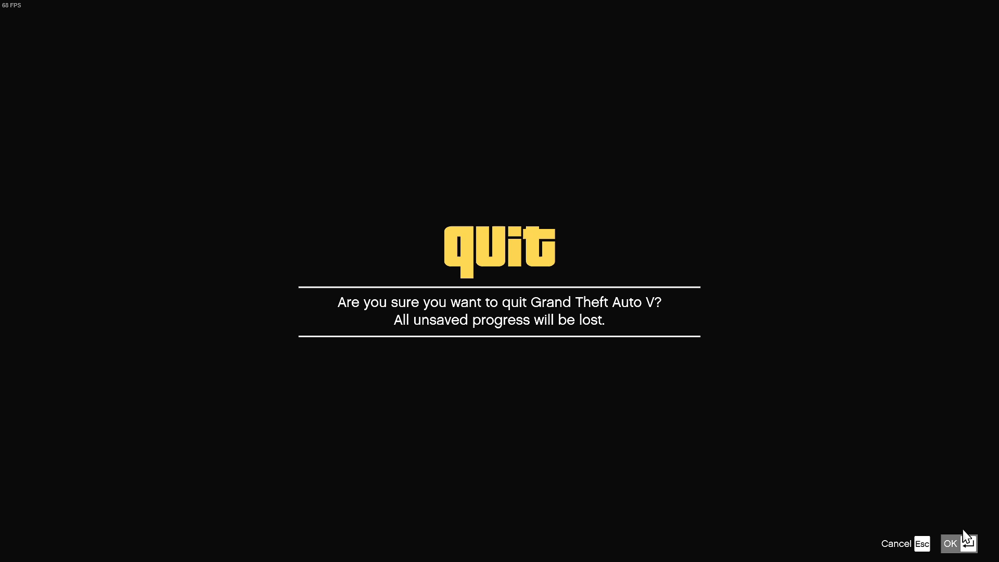
click(950, 543)
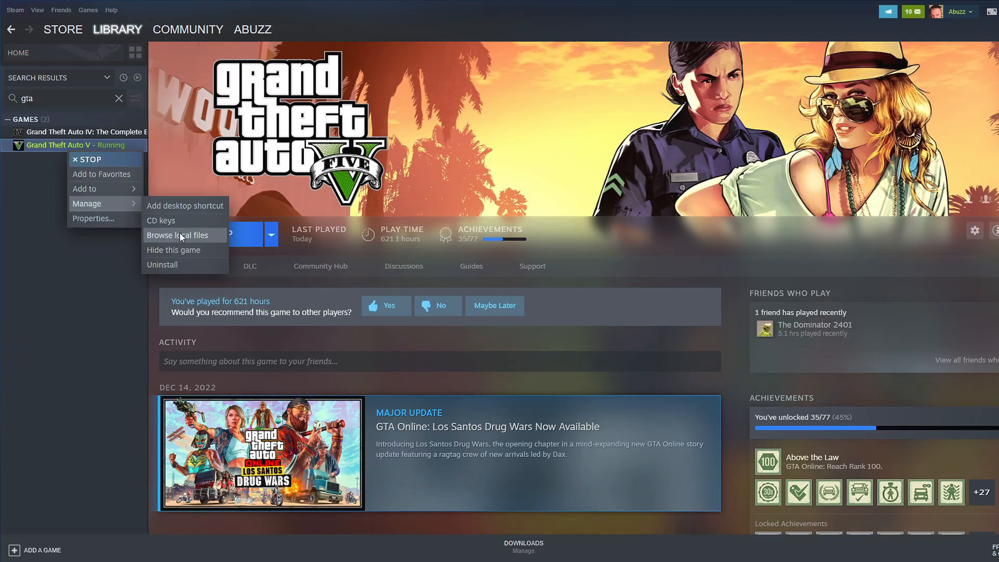
- Browse GTA V's local files from Steam and pick dinput8.dll out of the install folder
click(178, 235)
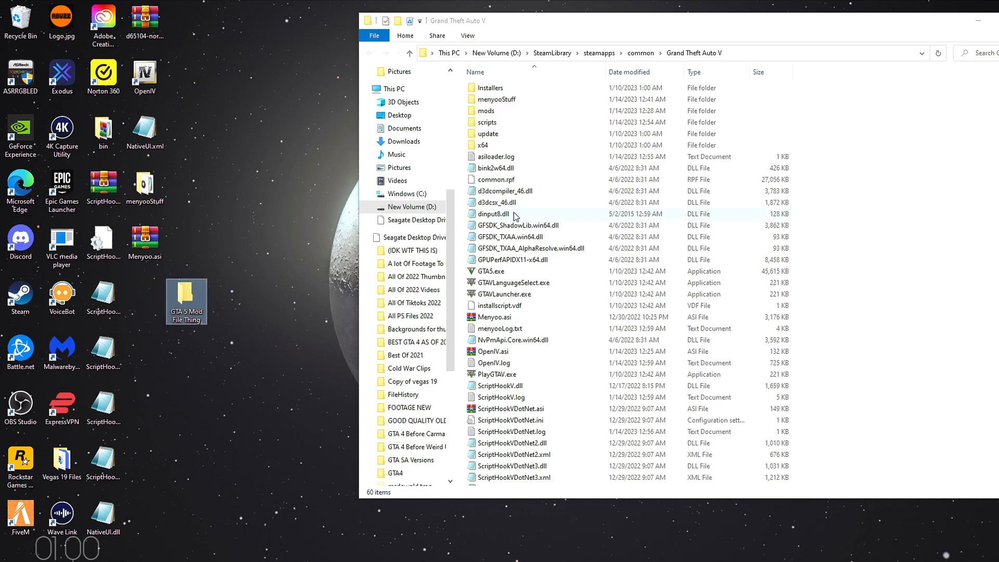
click(494, 213)
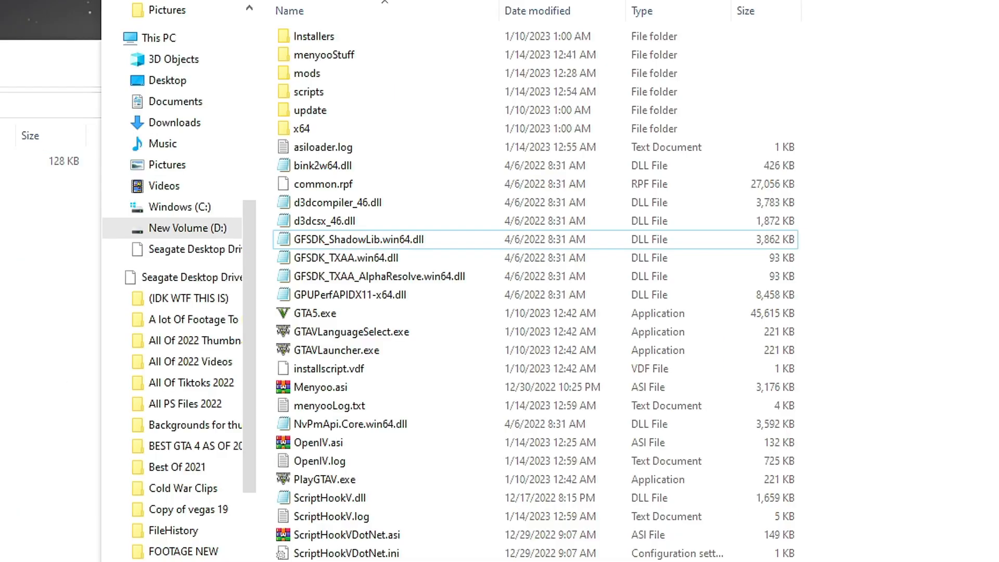
mouse_move(411, 198)
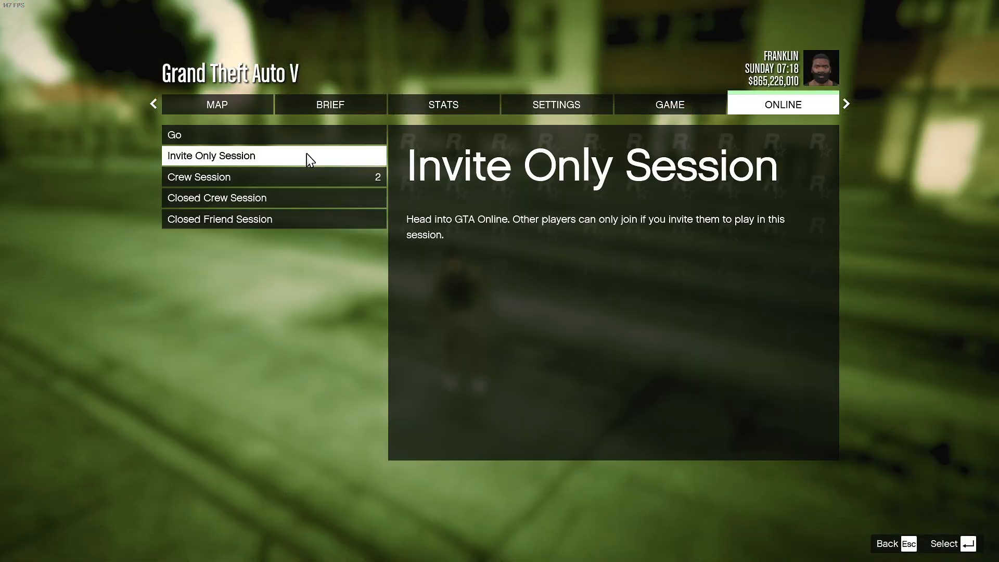
- Join an invite-only GTA Online session and drive the sports car through downtown
click(210, 155)
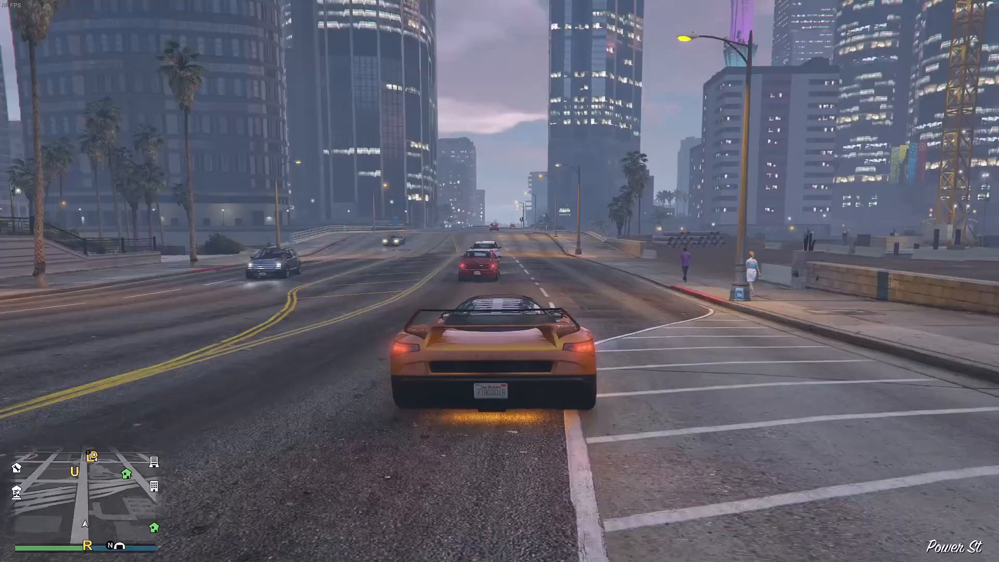
key(w)
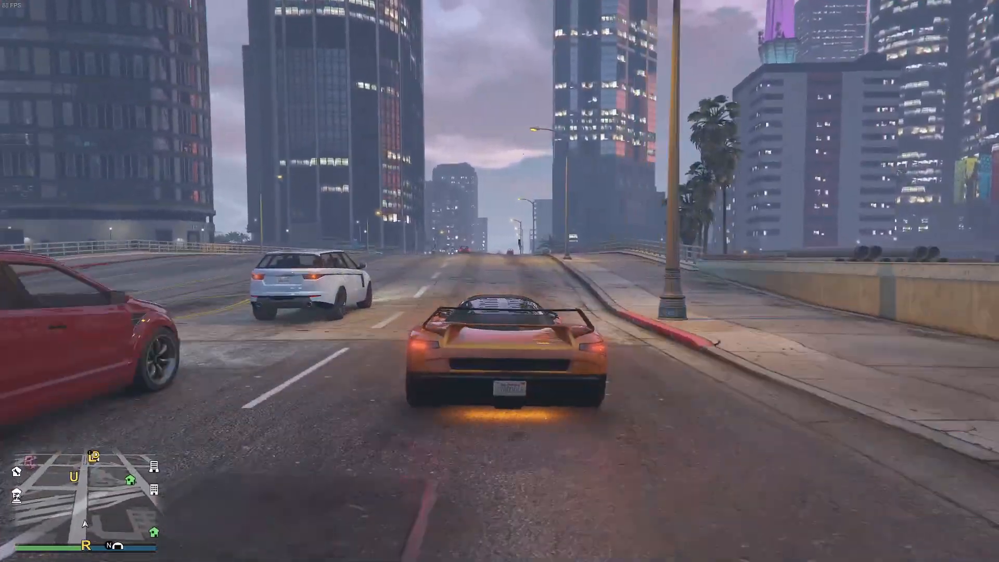
key(w)
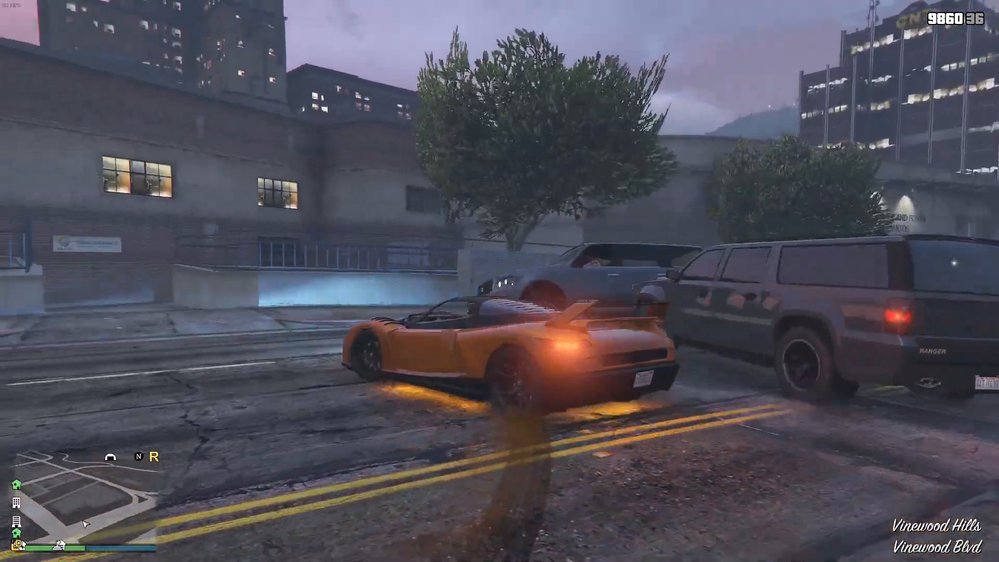
key(w)
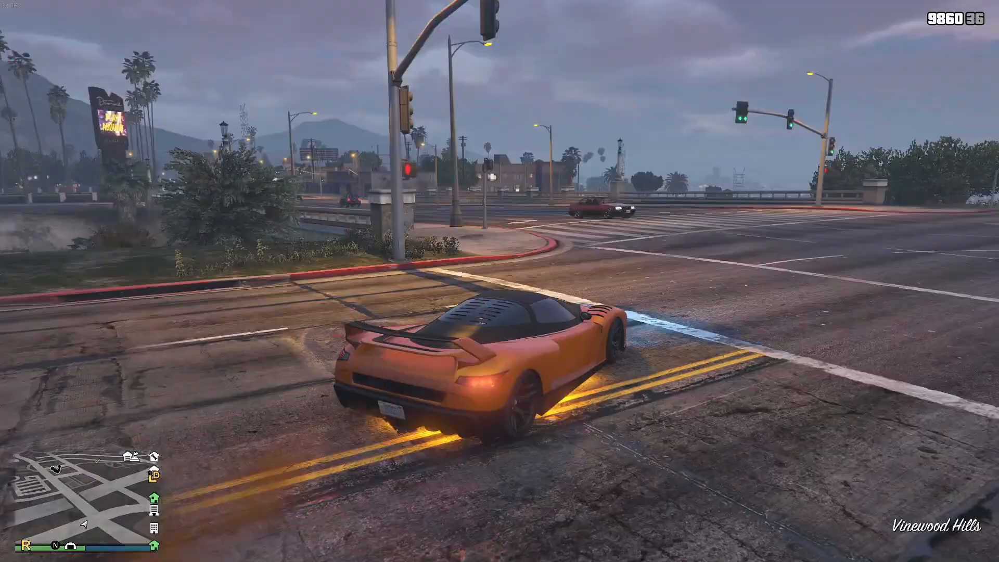
key(w)
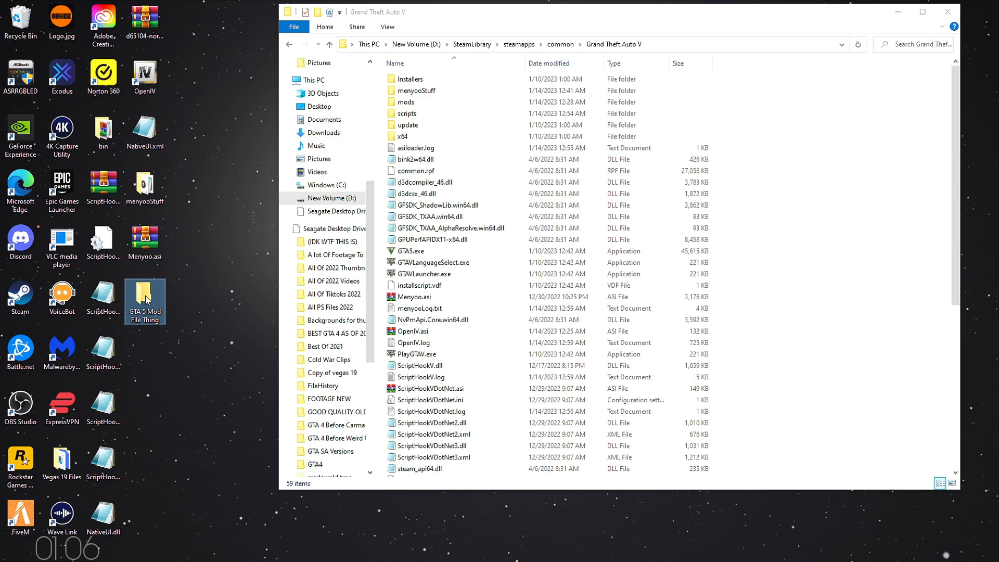
- Open the GTA 5 Mod File Thing folder on the desktop
double_click(145, 302)
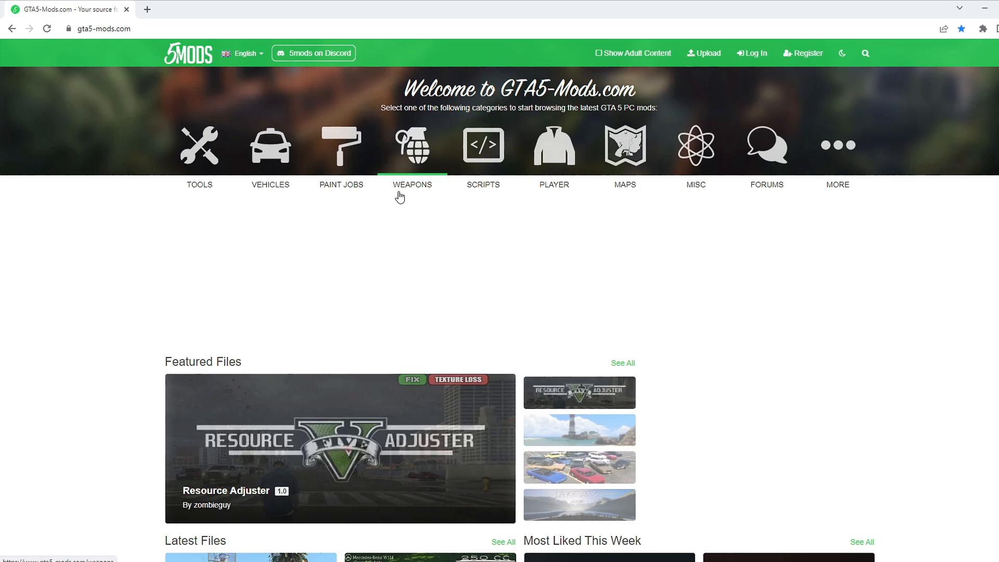
- From the Weapons category, download the current Christmas Wrapping Paper Bat mod
click(412, 186)
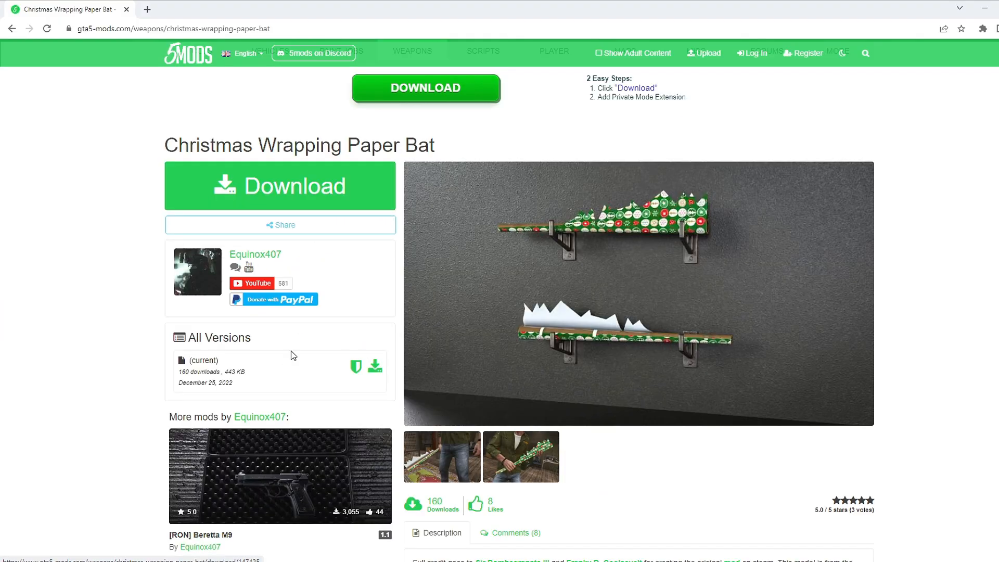
click(279, 187)
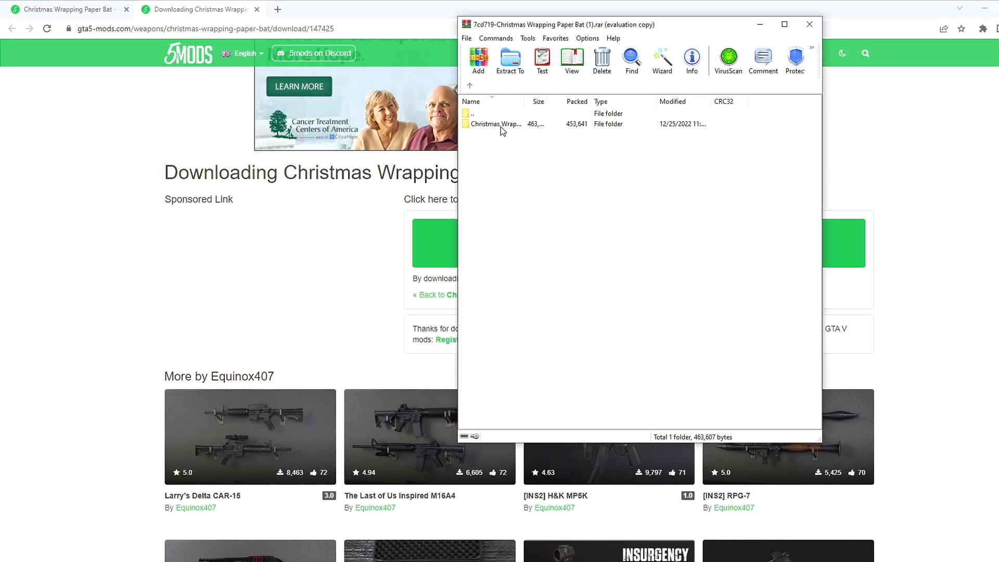
- Extract the Christmas Wrapping Paper Bat folder with w_me_bat.ydr and w_me_bat.ytd to the desktop
click(509, 60)
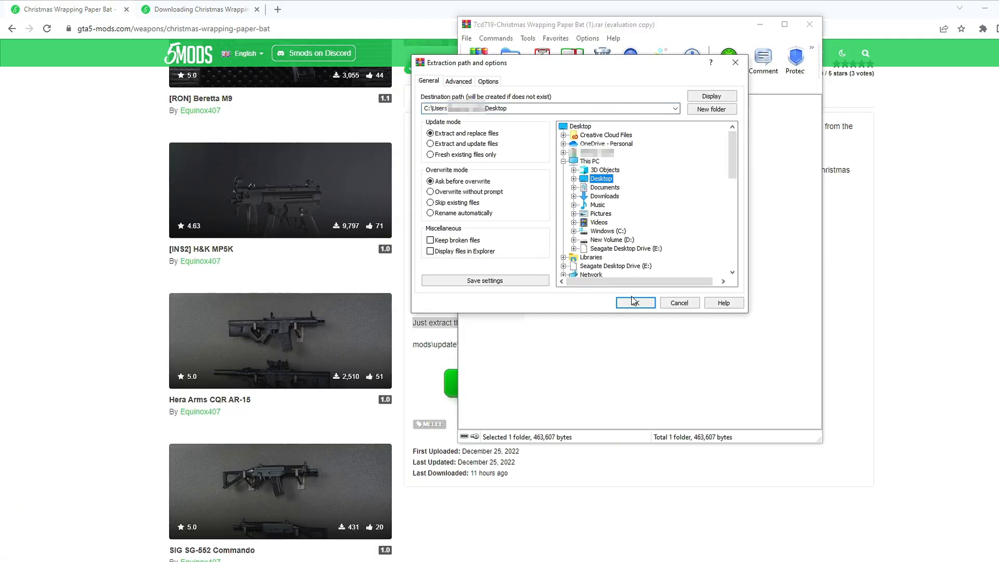
click(634, 302)
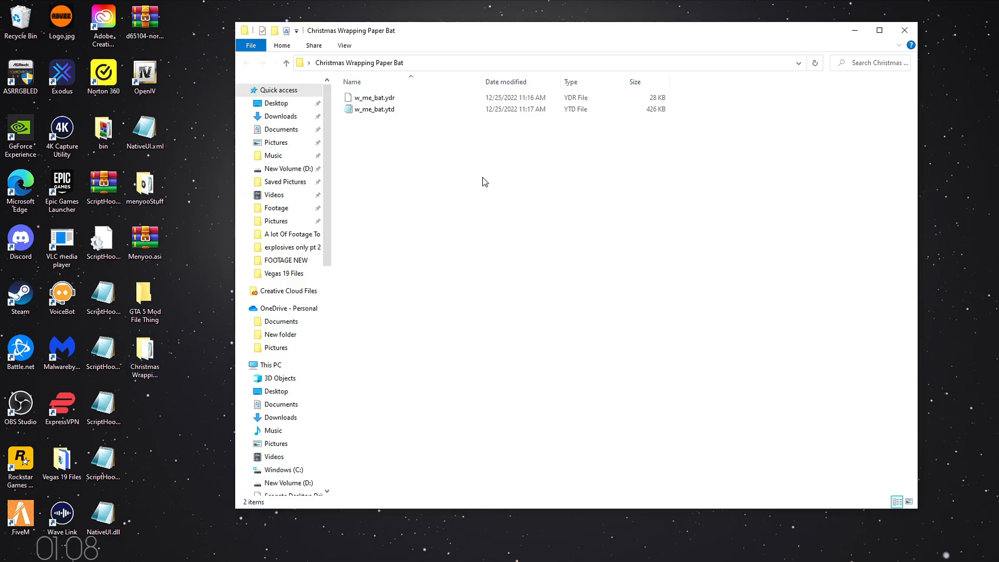
mouse_move(619, 518)
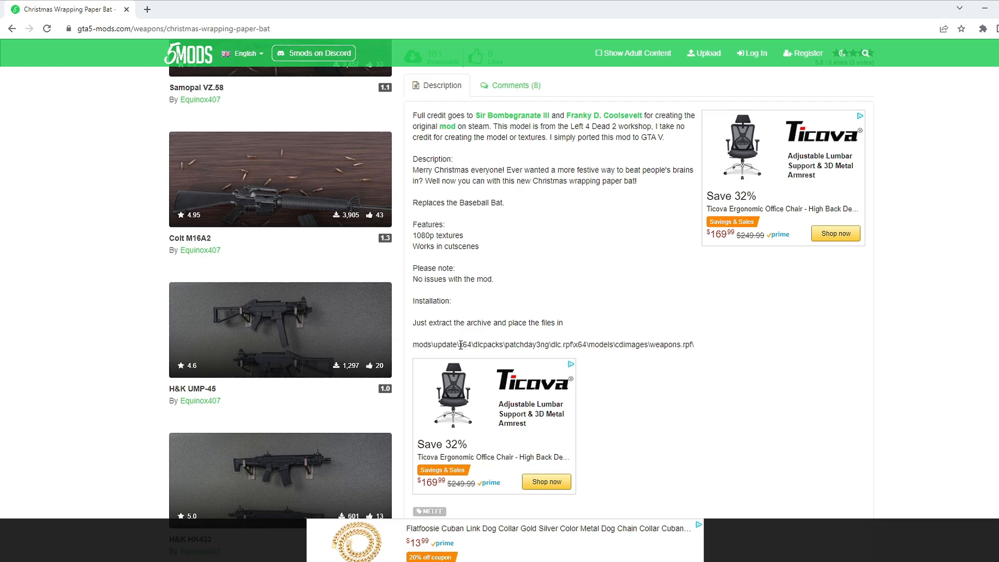
- Navigate OpenIV to update\x64\dlcpacks\patchday3ng\dlc.rpf\x64\models\cdimages weapon models
double_click(470, 344)
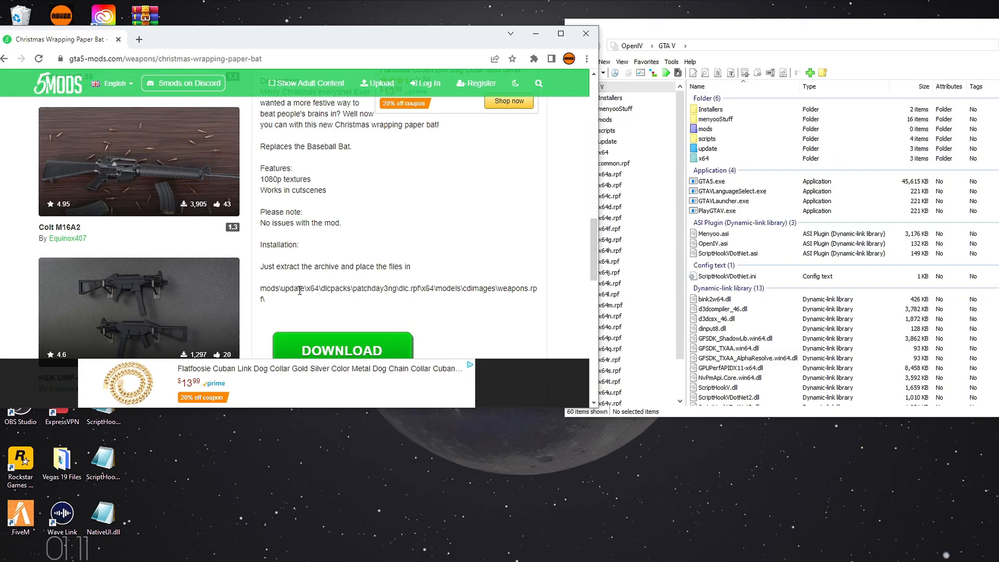
mouse_move(403, 264)
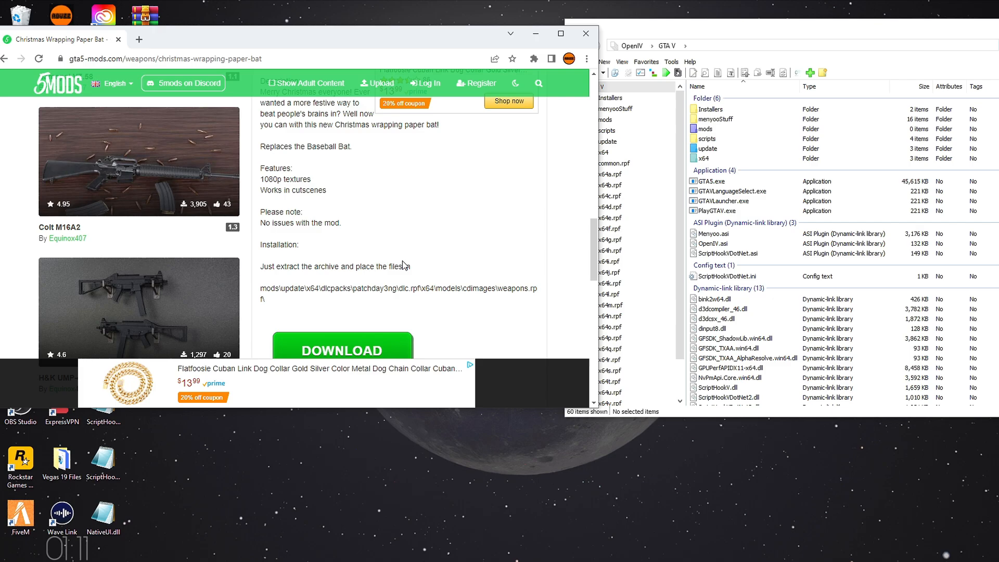
double_click(290, 288)
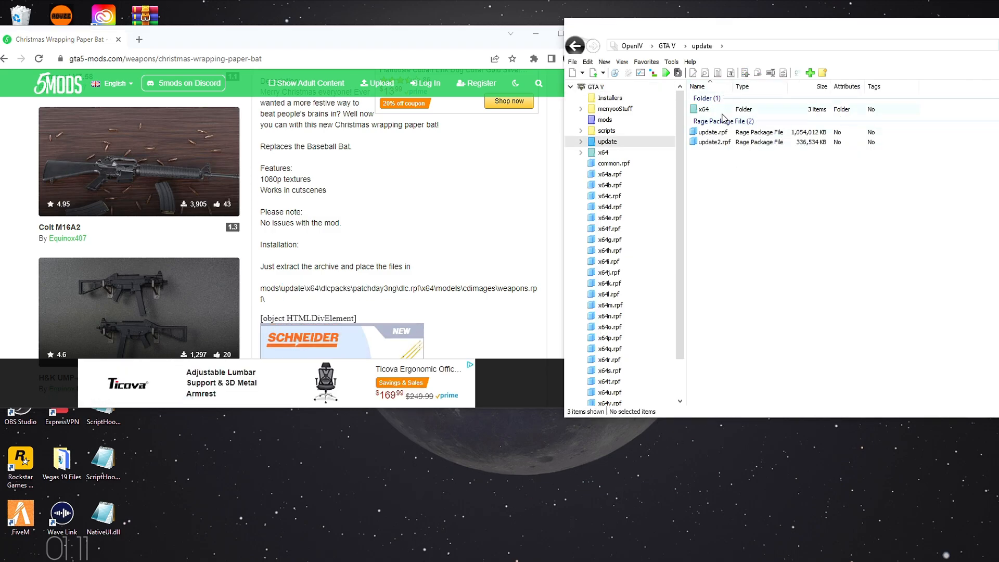
double_click(703, 110)
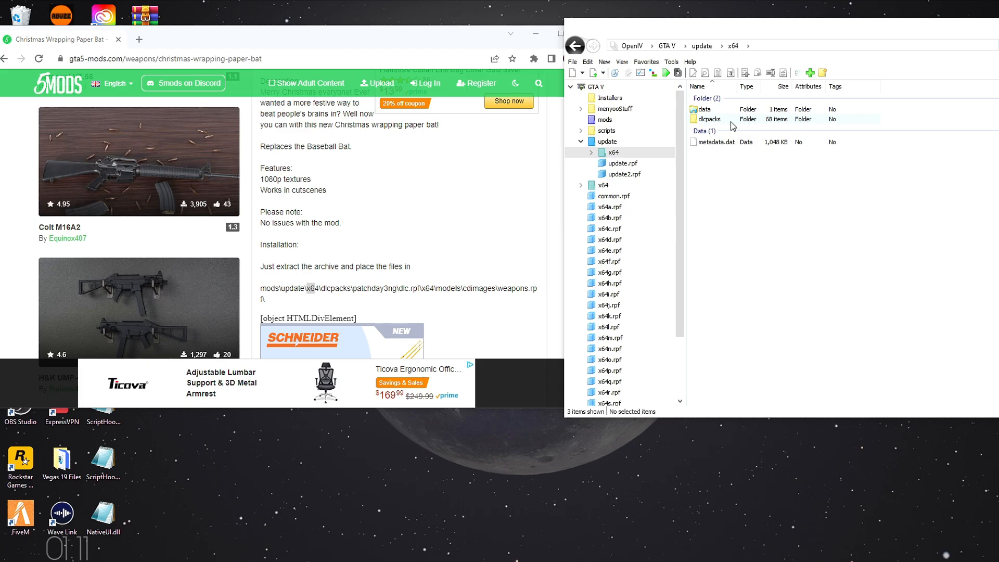
double_click(708, 119)
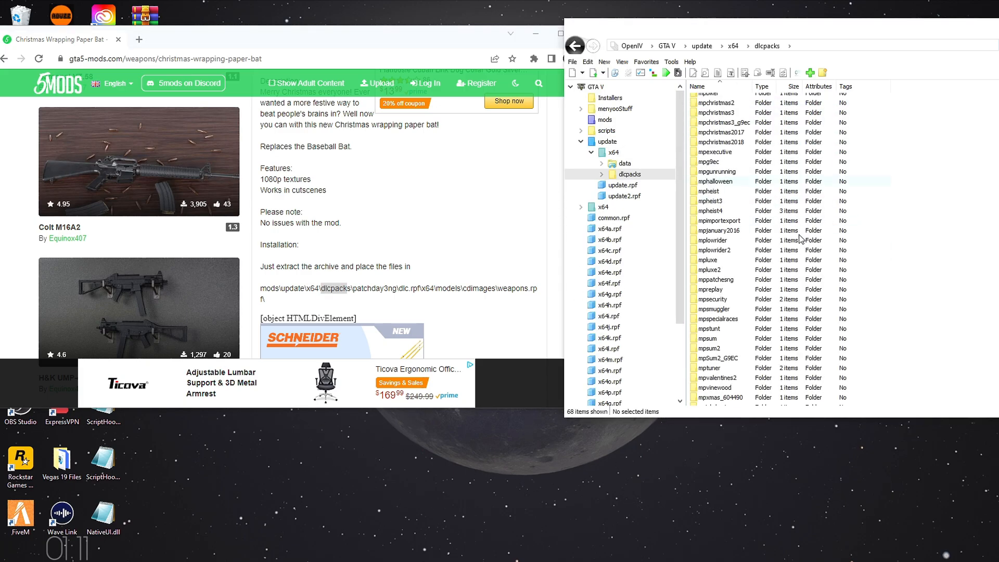
scroll(down, 3)
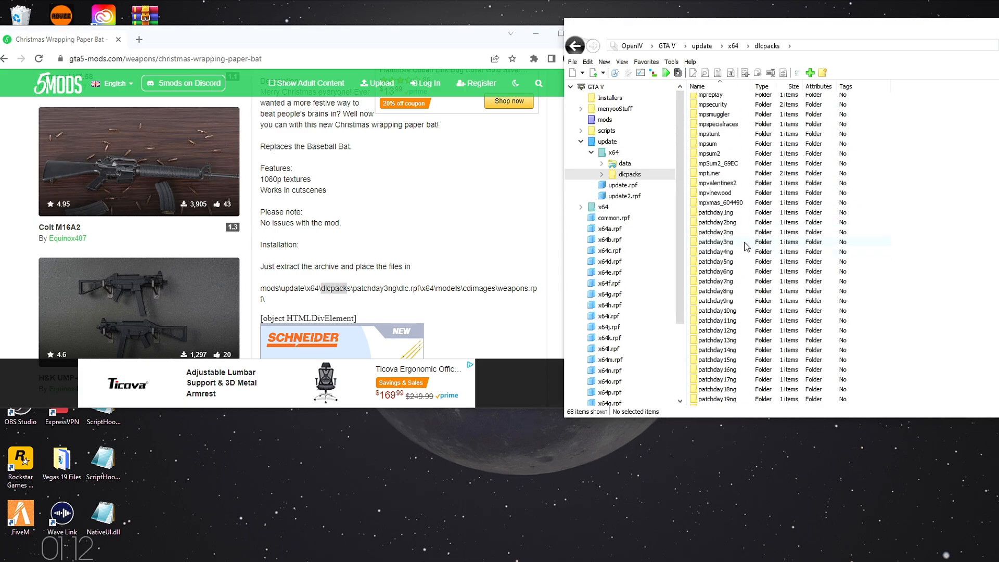
double_click(720, 241)
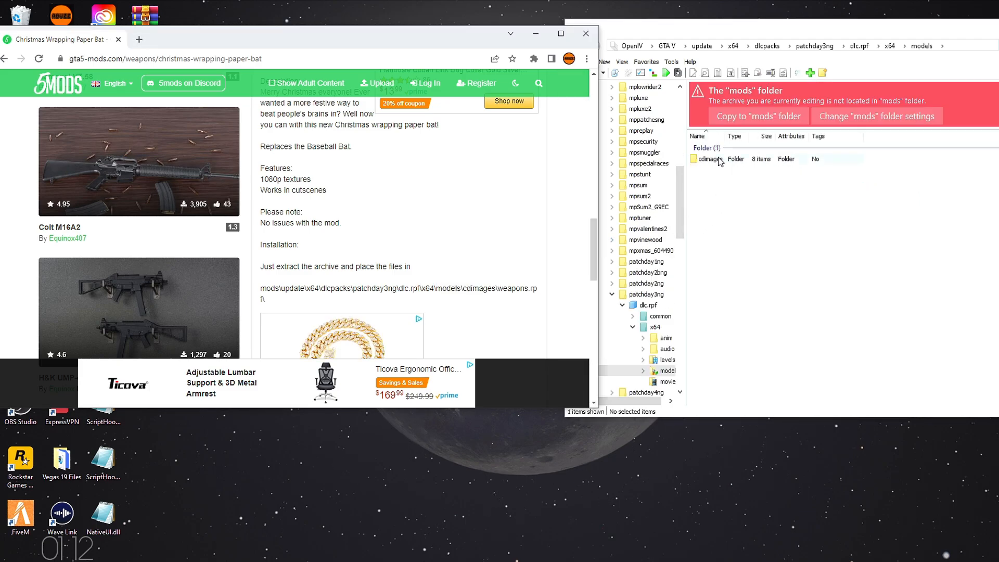
double_click(709, 158)
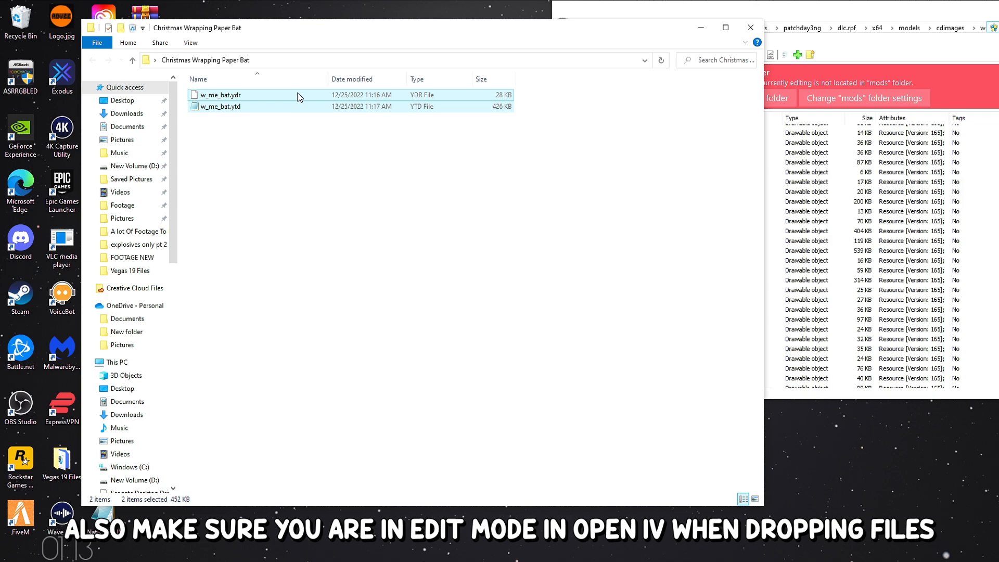
mouse_move(526, 206)
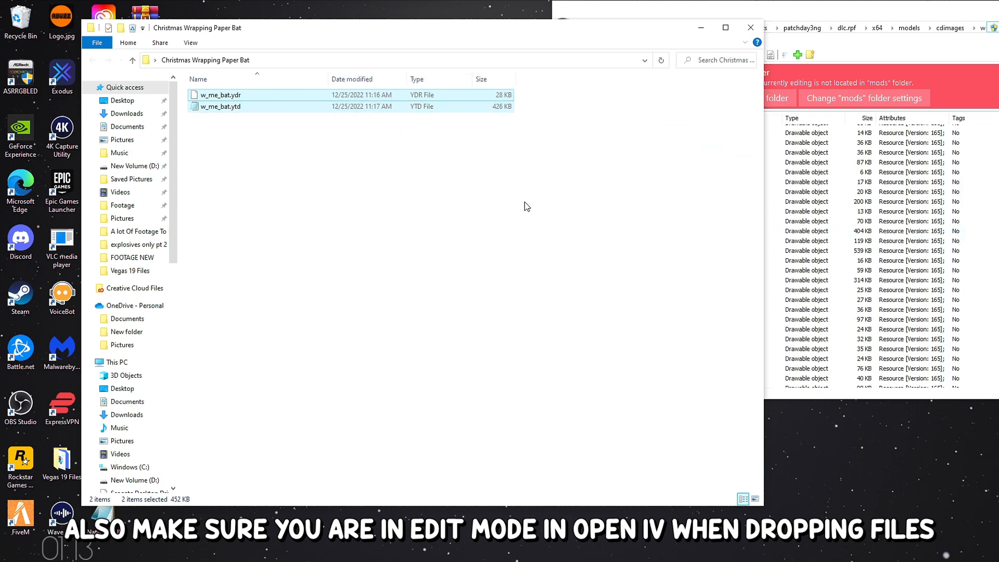
- Drop w_me_bat.ydr and w_me_bat.ytd into weapons.rpf in Edit mode, replacing the bat
click(616, 104)
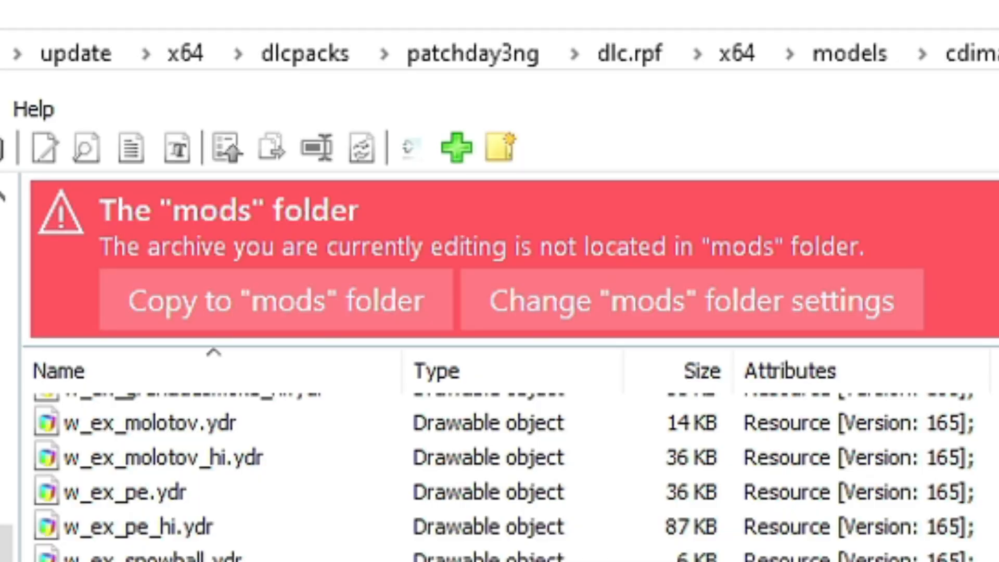
click(839, 30)
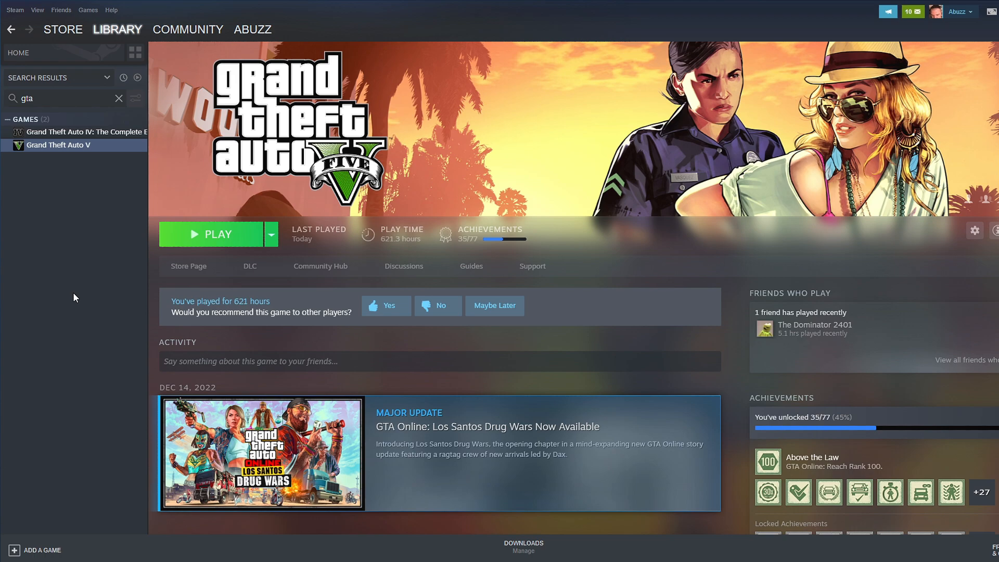
- Launch GTA V from Steam and enable Super Run and Super Jump in Menyoo's Player Options
click(217, 234)
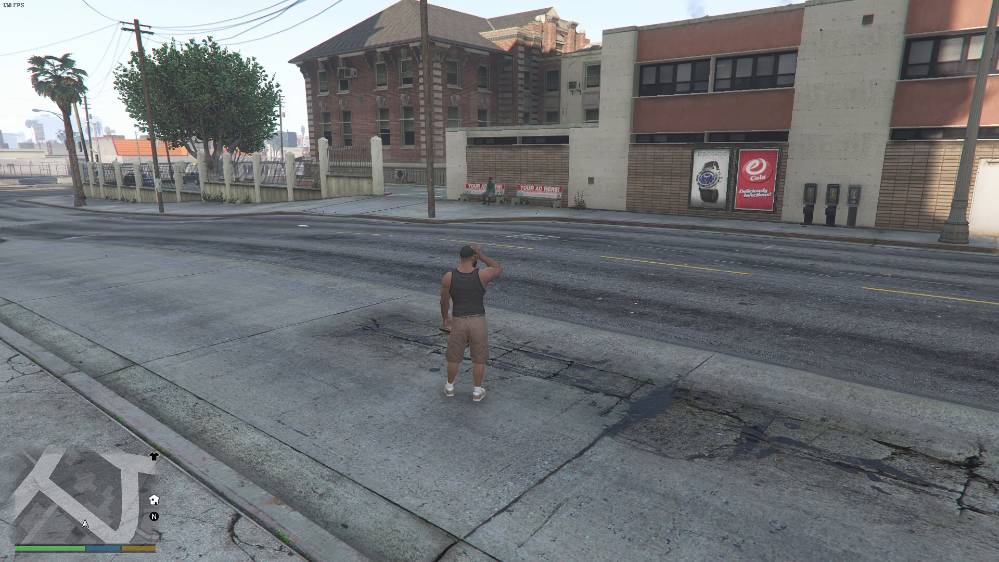
key(F8)
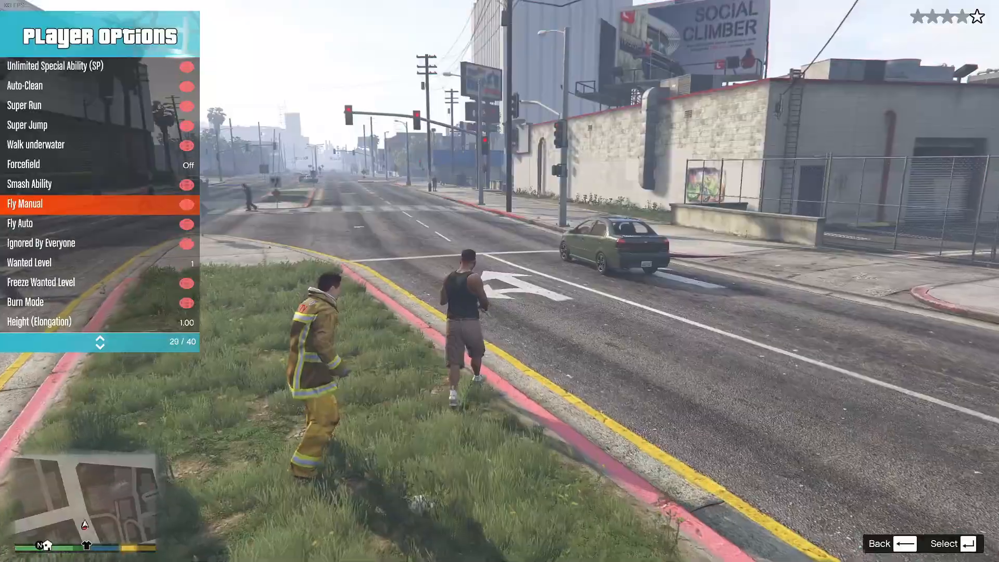
scroll(up, 3)
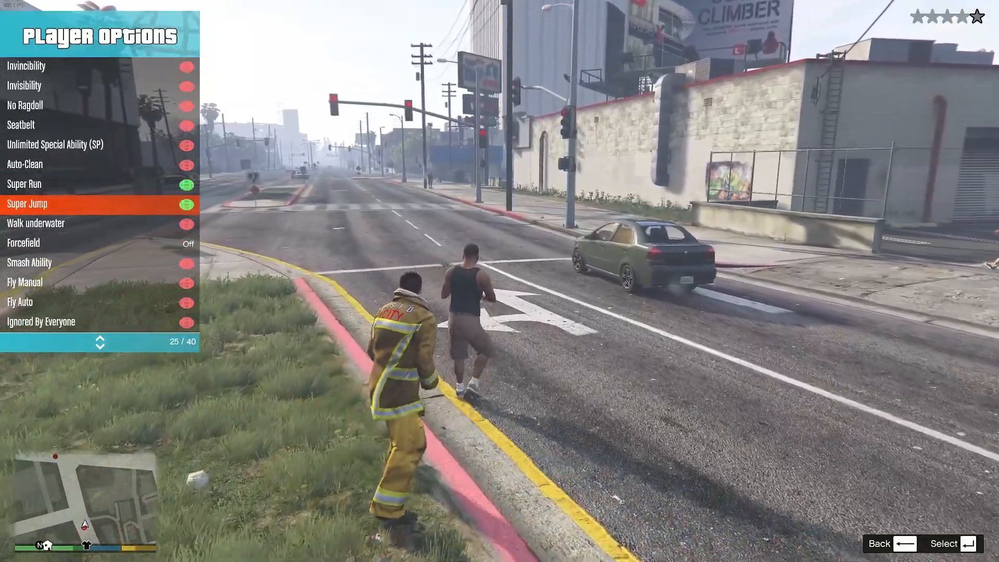